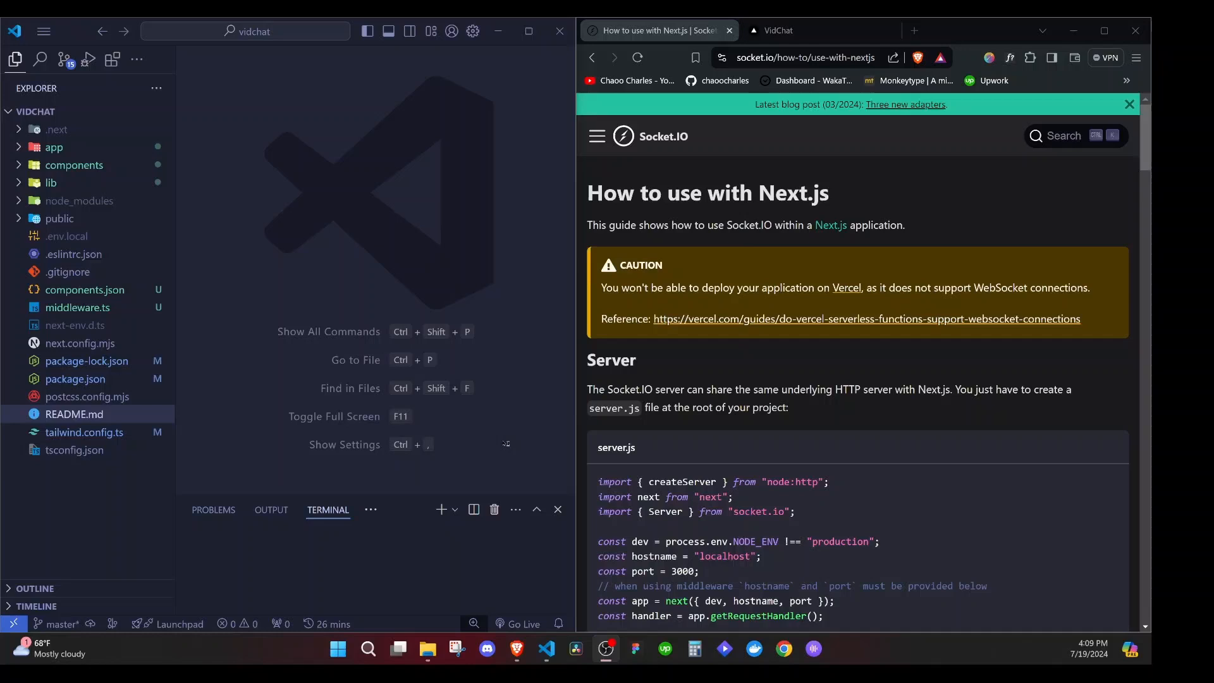
{"action": "mouse_move", "coordinate": [504, 442]}
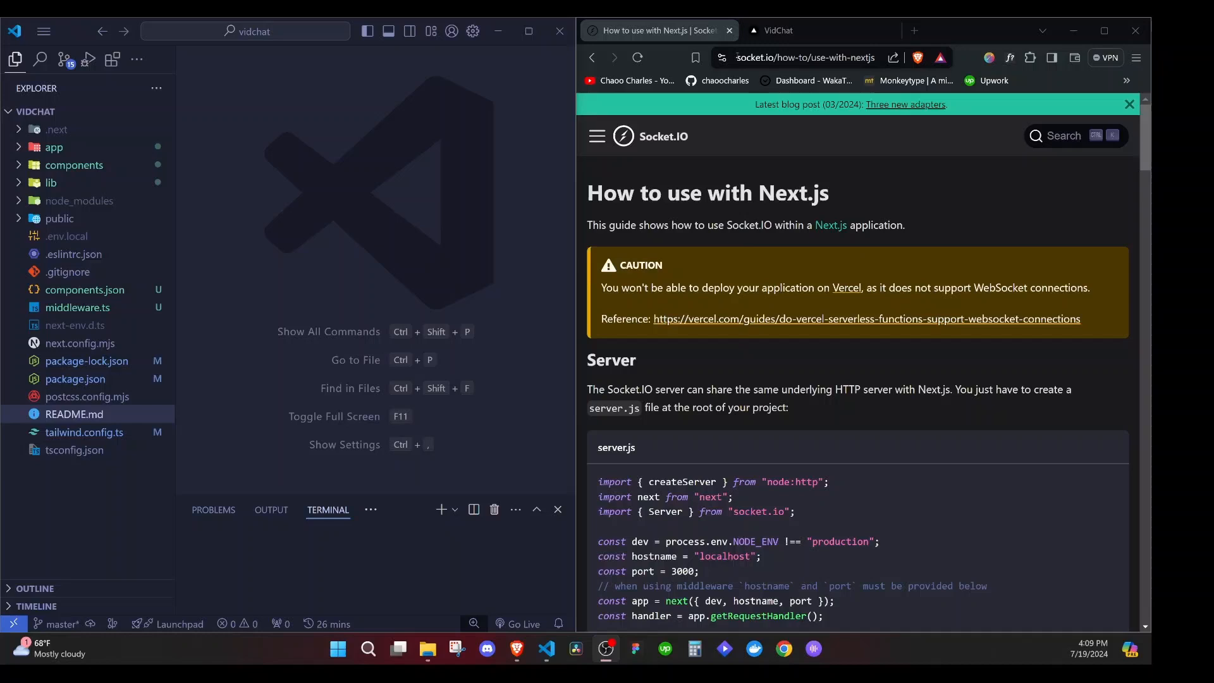
- Read the Socket.IO guide on sharing the HTTP server and creating server.js at root
{"action": "left_click", "coordinate": [805, 57]}
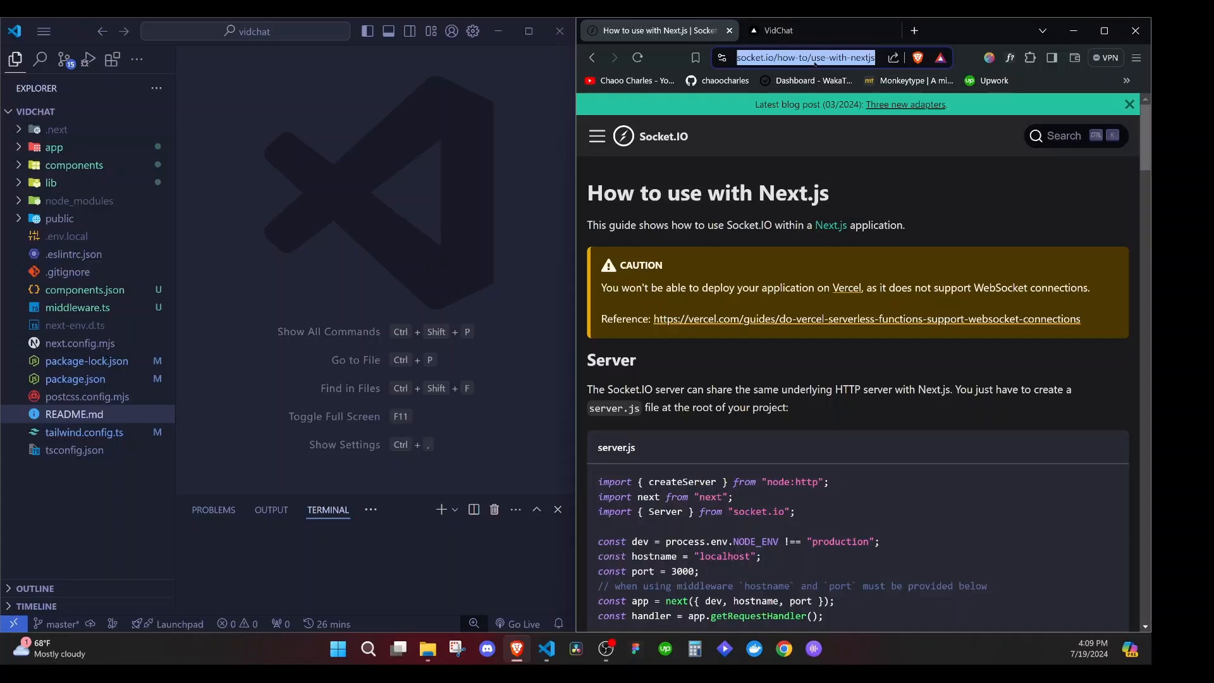
{"action": "left_click_drag", "start_coordinate": [607, 390], "coordinate": [802, 389]}
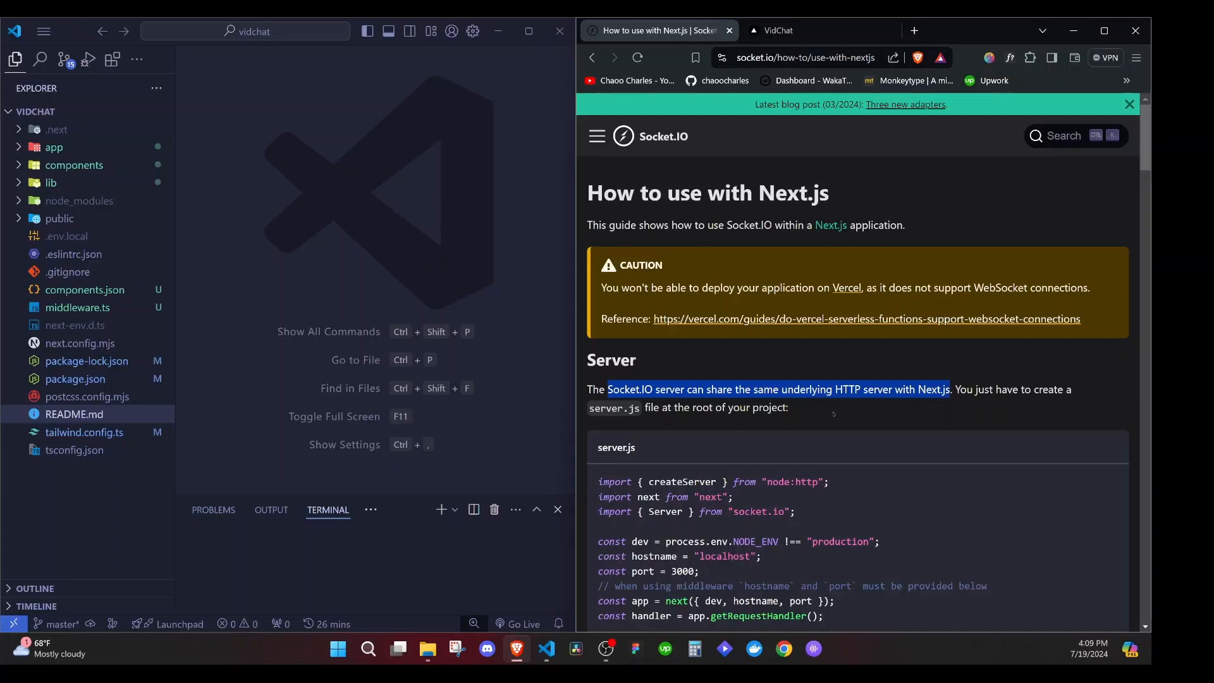
{"action": "scroll", "scroll_direction": "down", "scroll_amount": 3}
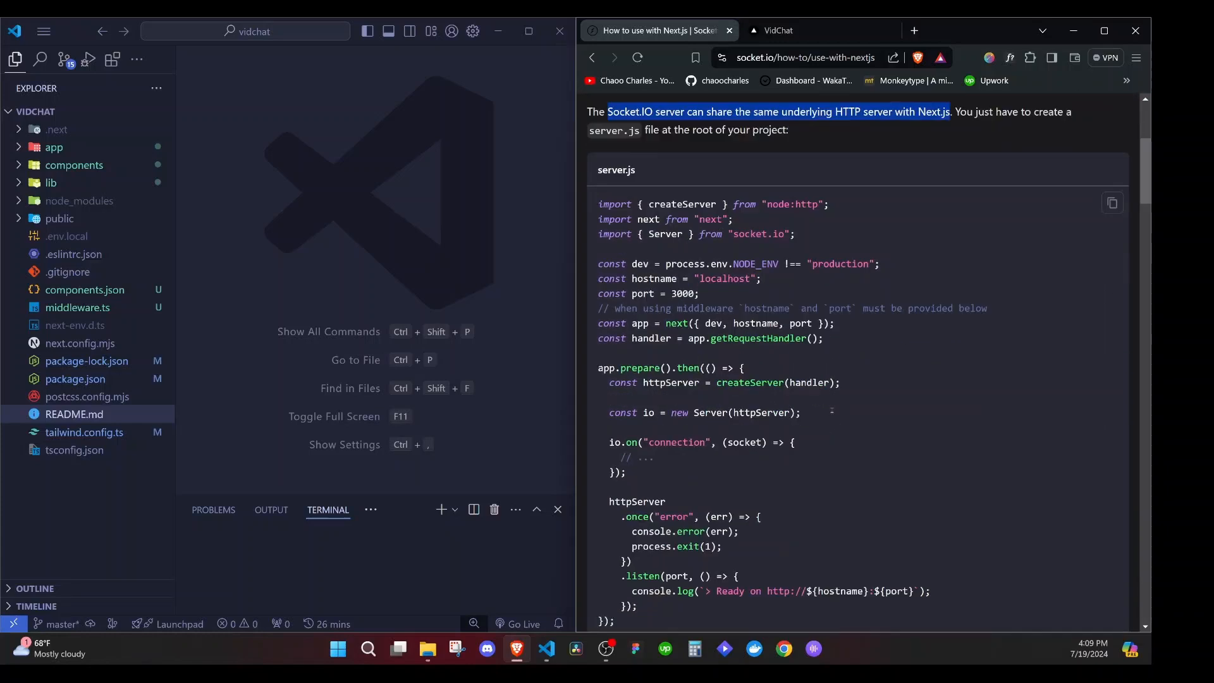
{"action": "scroll", "scroll_direction": "up", "scroll_amount": 3}
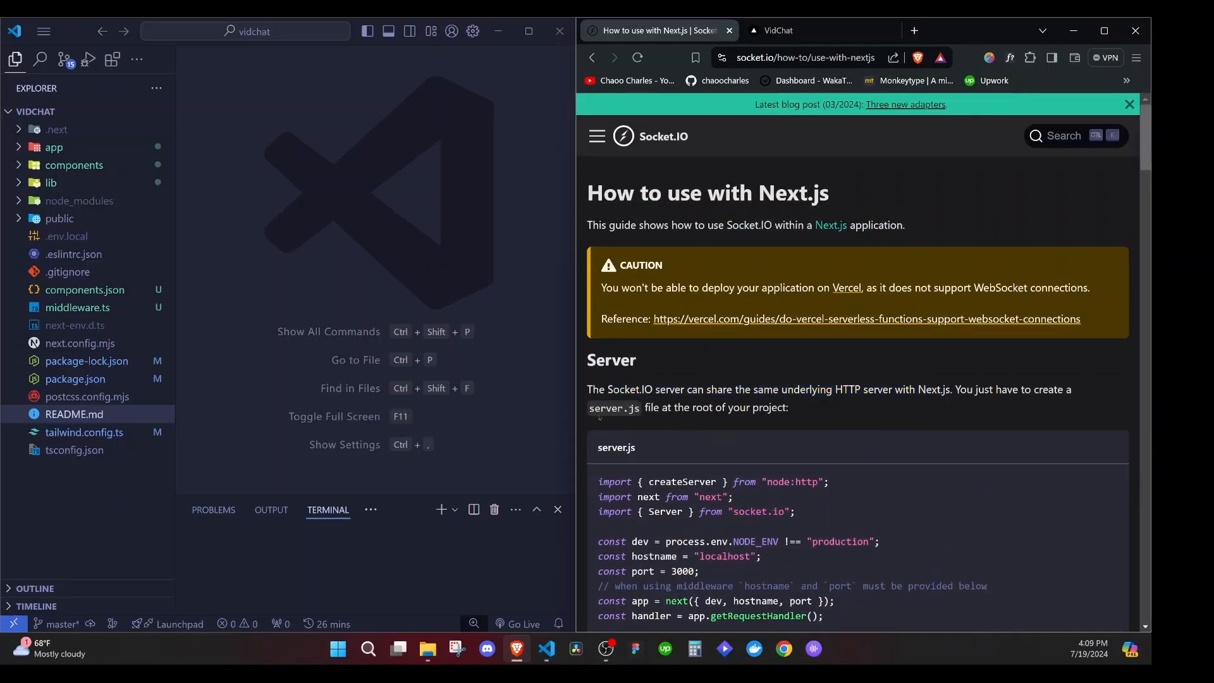
{"action": "left_click_drag", "start_coordinate": [590, 408], "coordinate": [788, 407]}
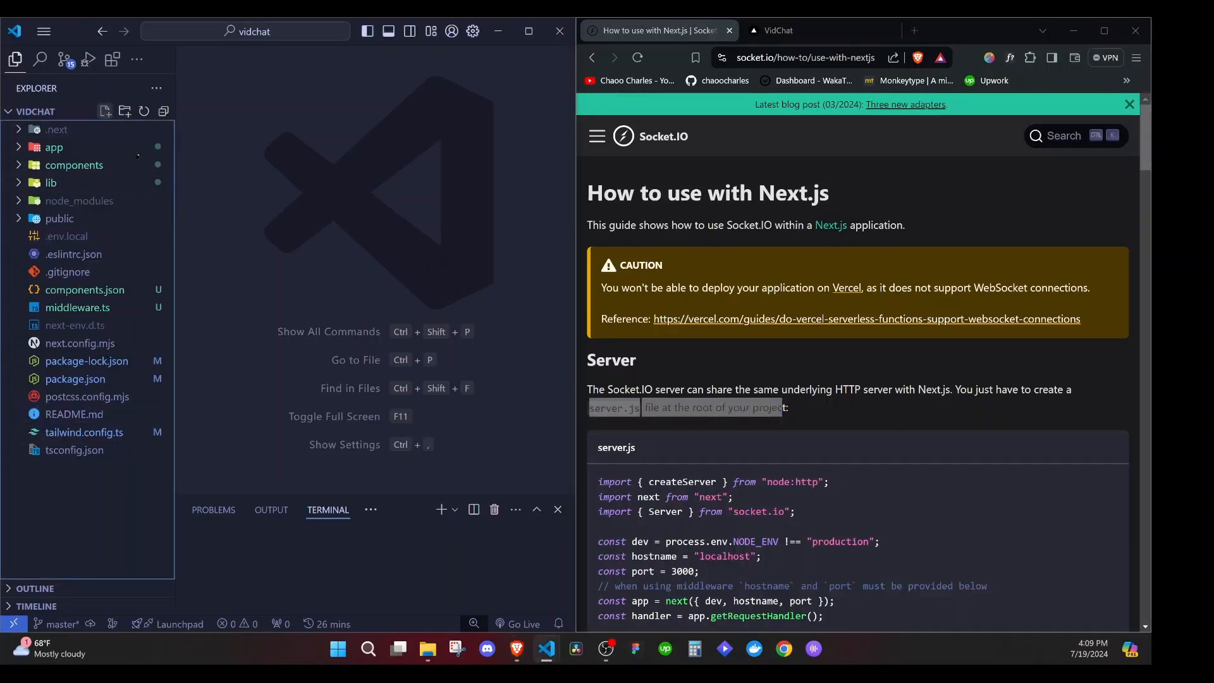
- Create server.js at the vidchat root and review the guide's Vercel deployment caution
{"action": "type", "text": "ser"}
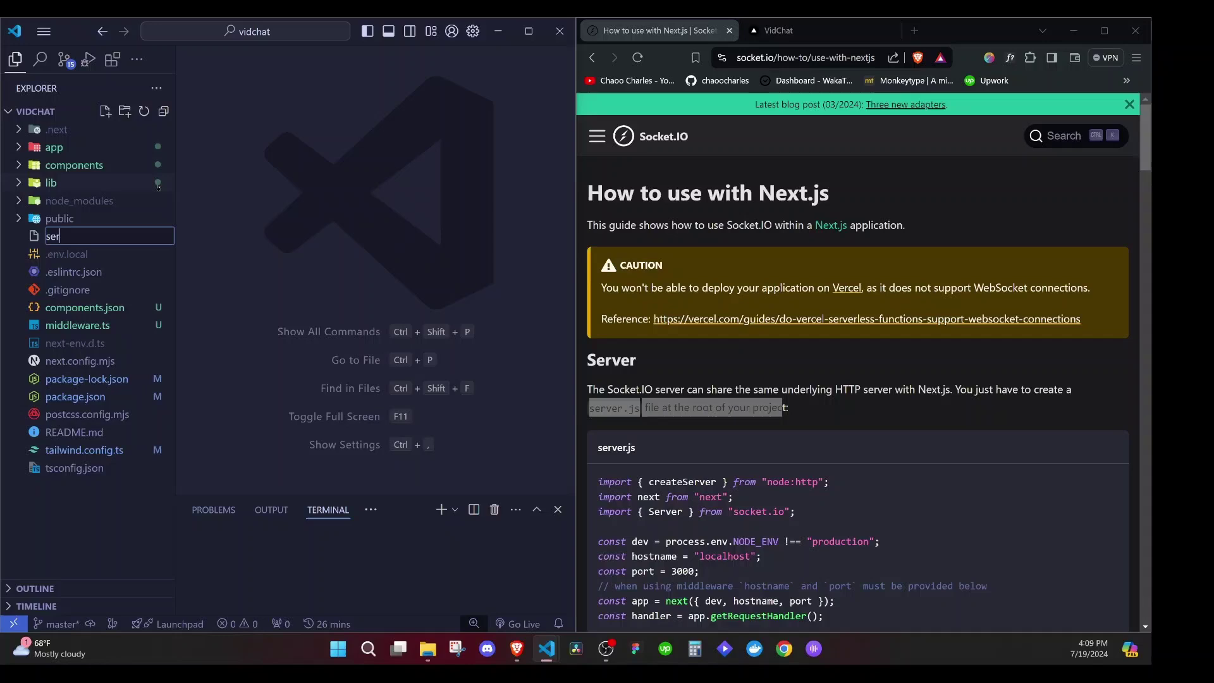
{"action": "key", "text": "Enter"}
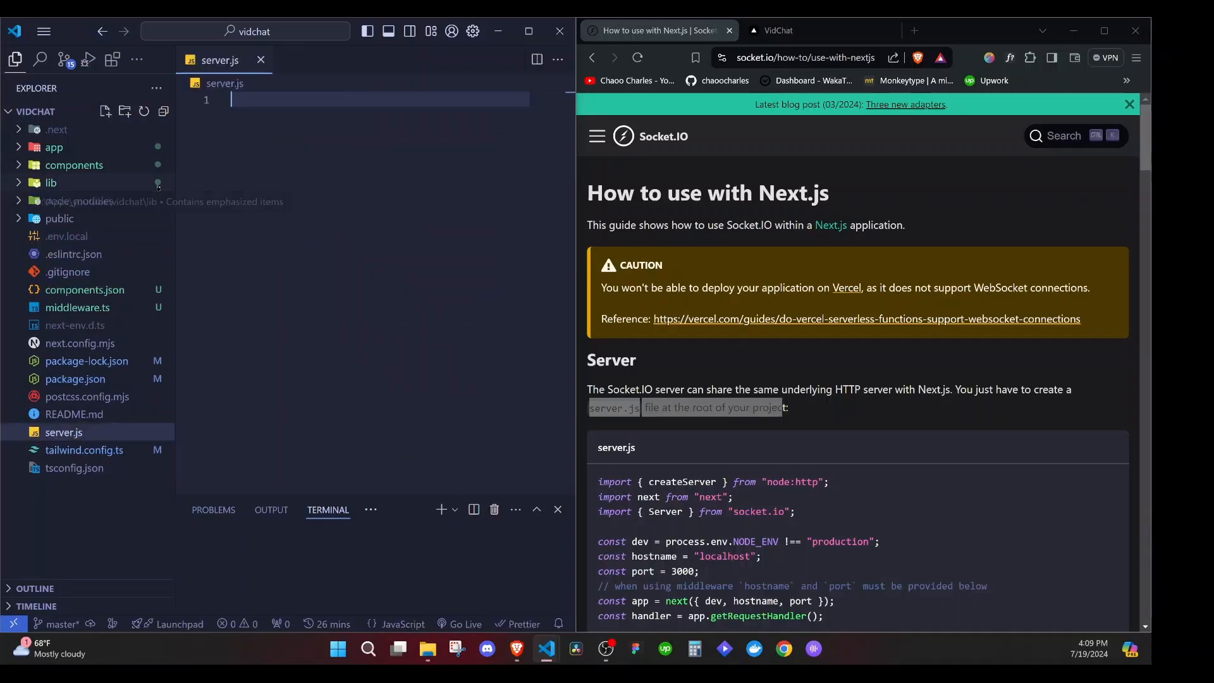
{"action": "scroll", "scroll_direction": "down", "scroll_amount": 3}
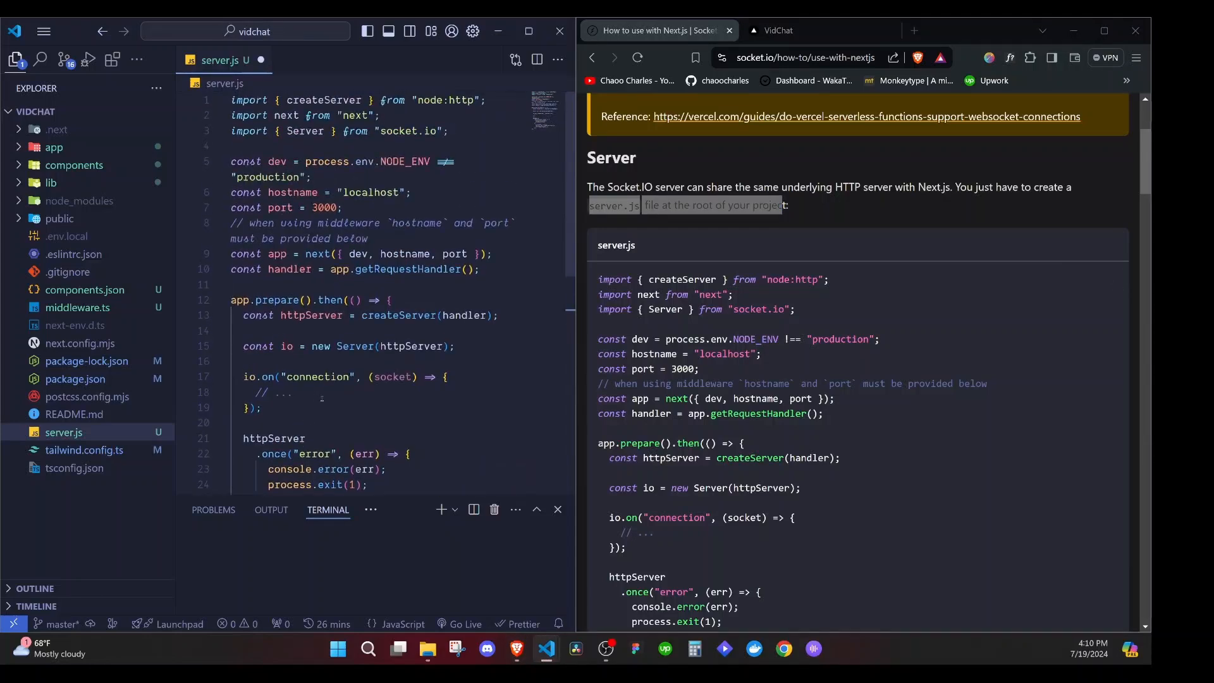
{"action": "scroll", "scroll_direction": "down", "scroll_amount": 3}
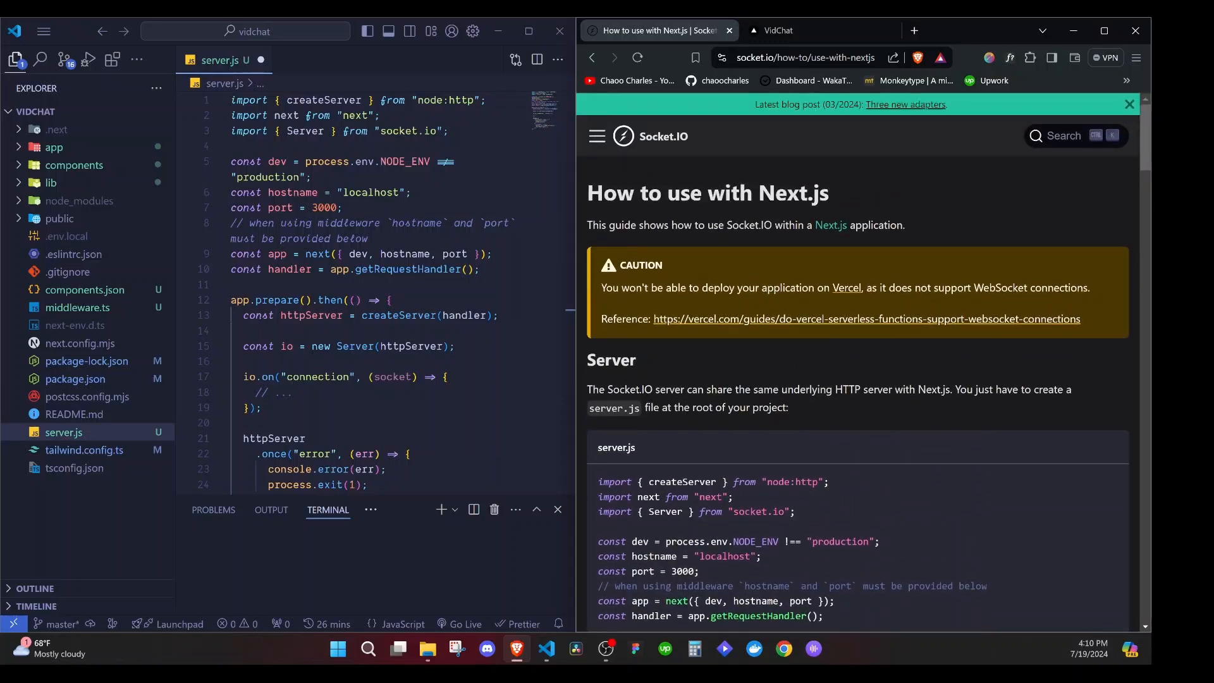
{"action": "left_click_drag", "start_coordinate": [601, 287], "coordinate": [831, 287]}
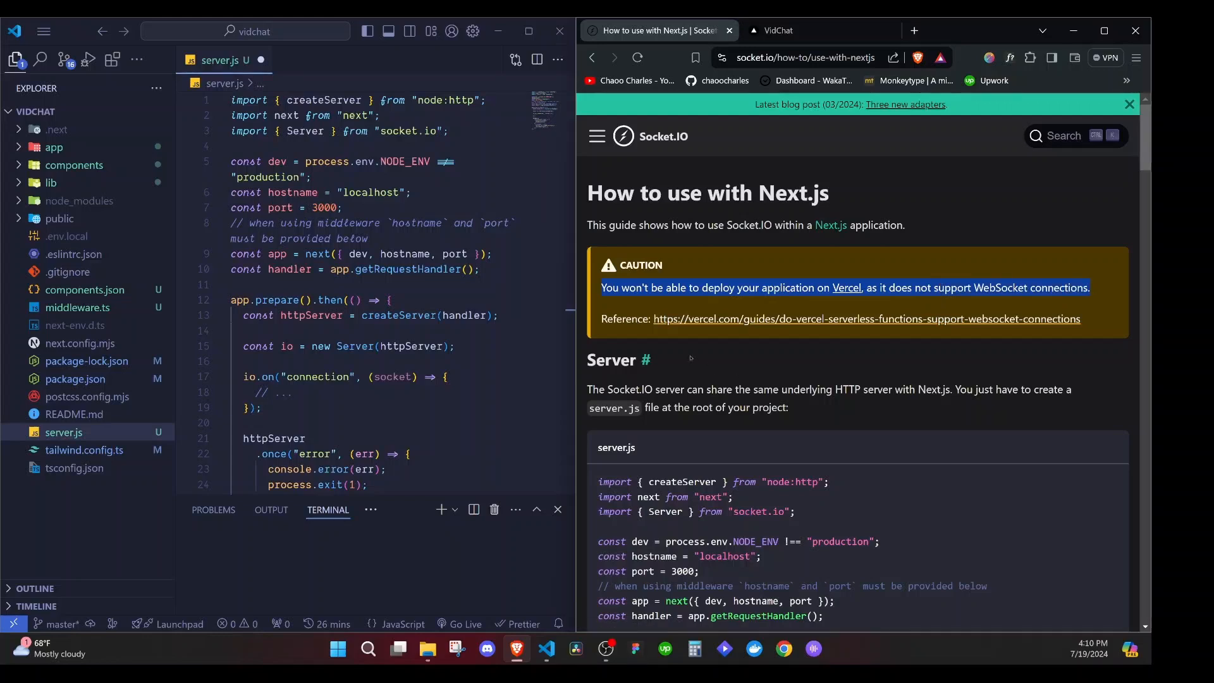
{"action": "mouse_move", "coordinate": [690, 357]}
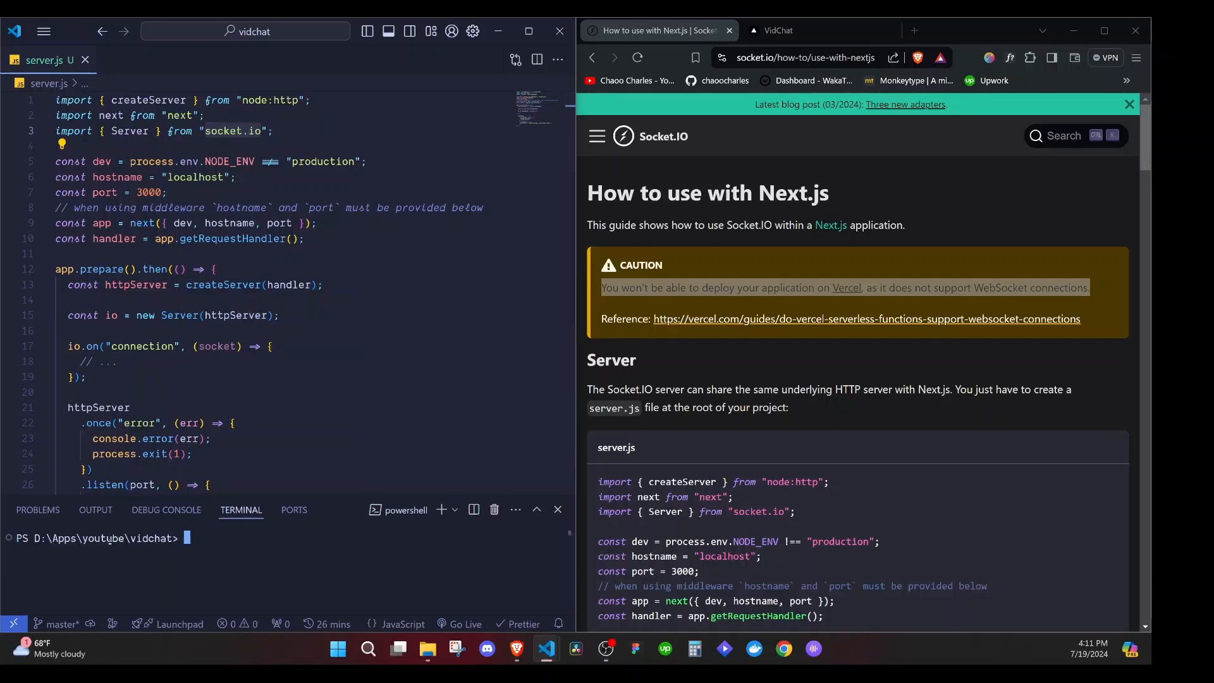
- Run npm i socket.io in the integrated terminal
{"action": "type", "text": "npm i"}
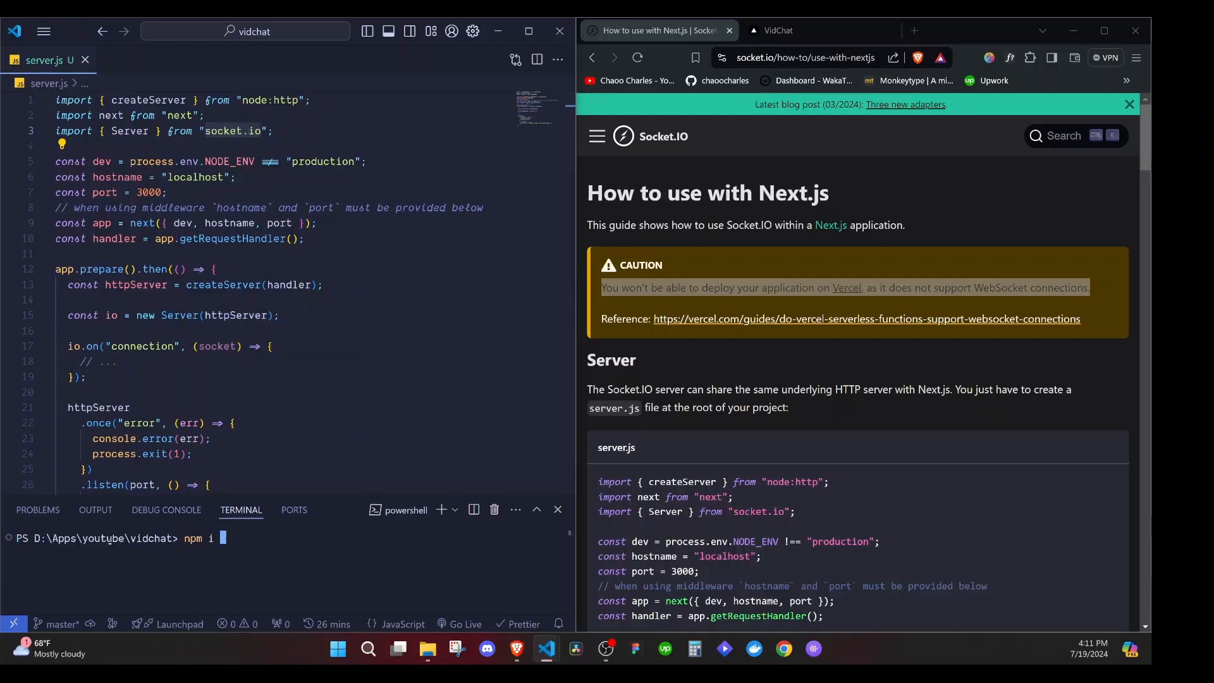
{"action": "type", "text": "socket.io"}
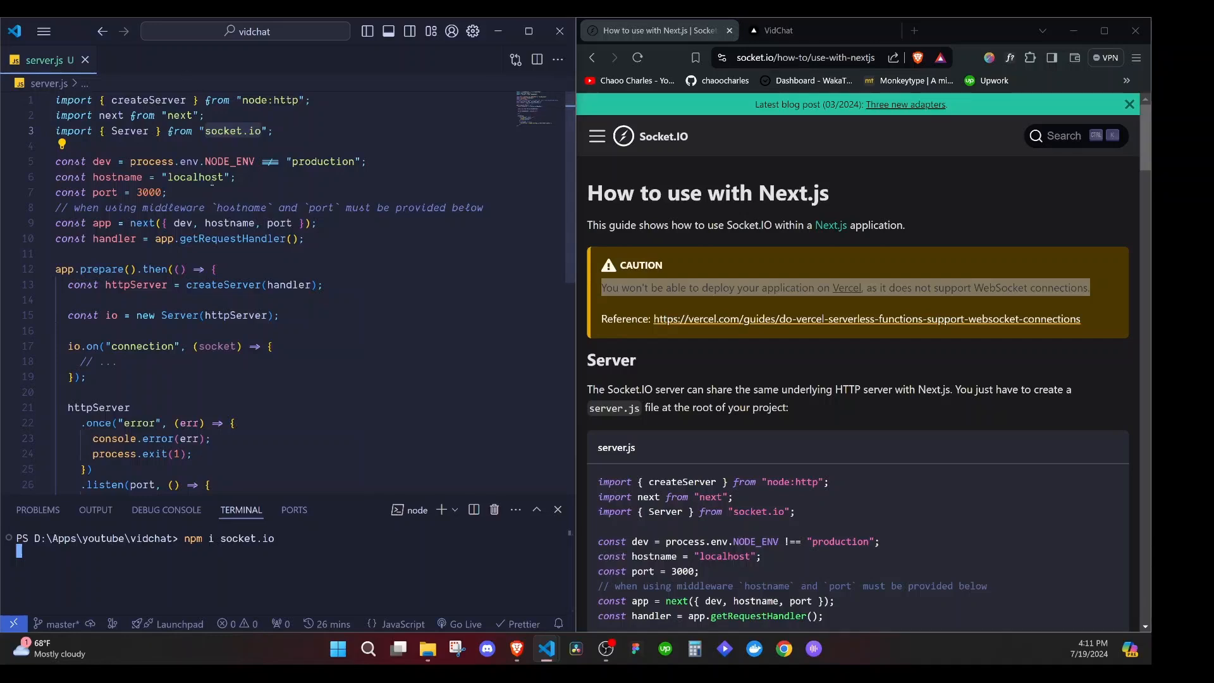
{"action": "key", "text": "Enter"}
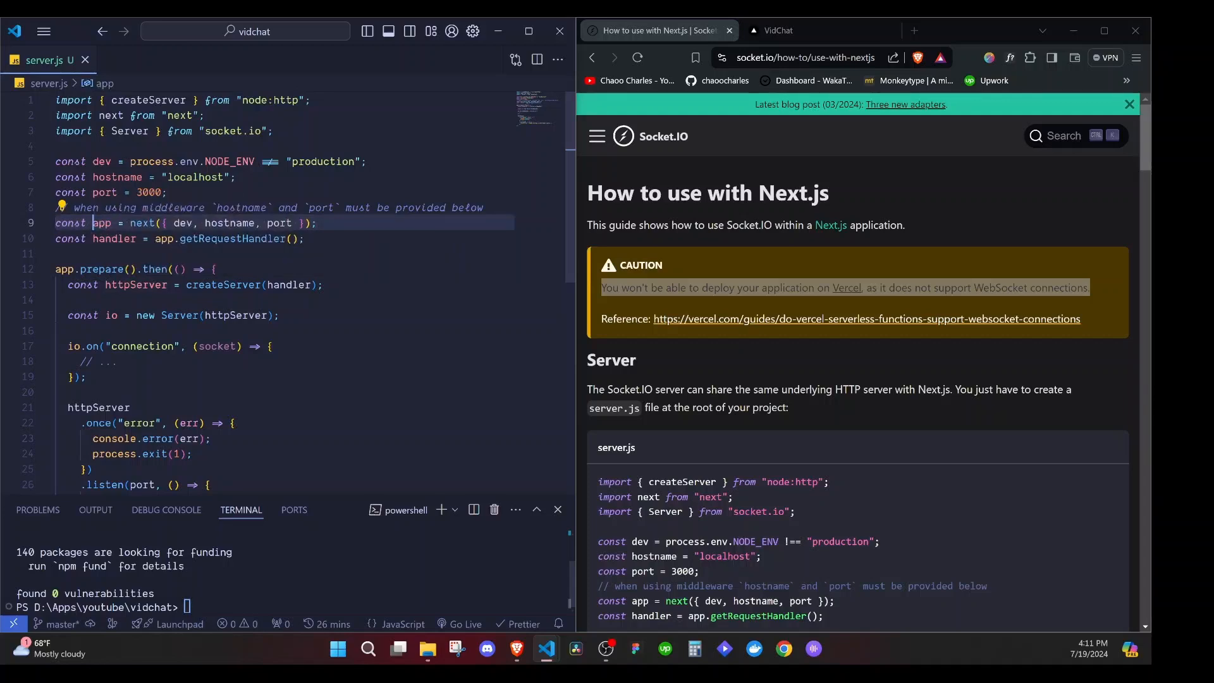
{"action": "scroll", "scroll_direction": "down", "scroll_amount": 3}
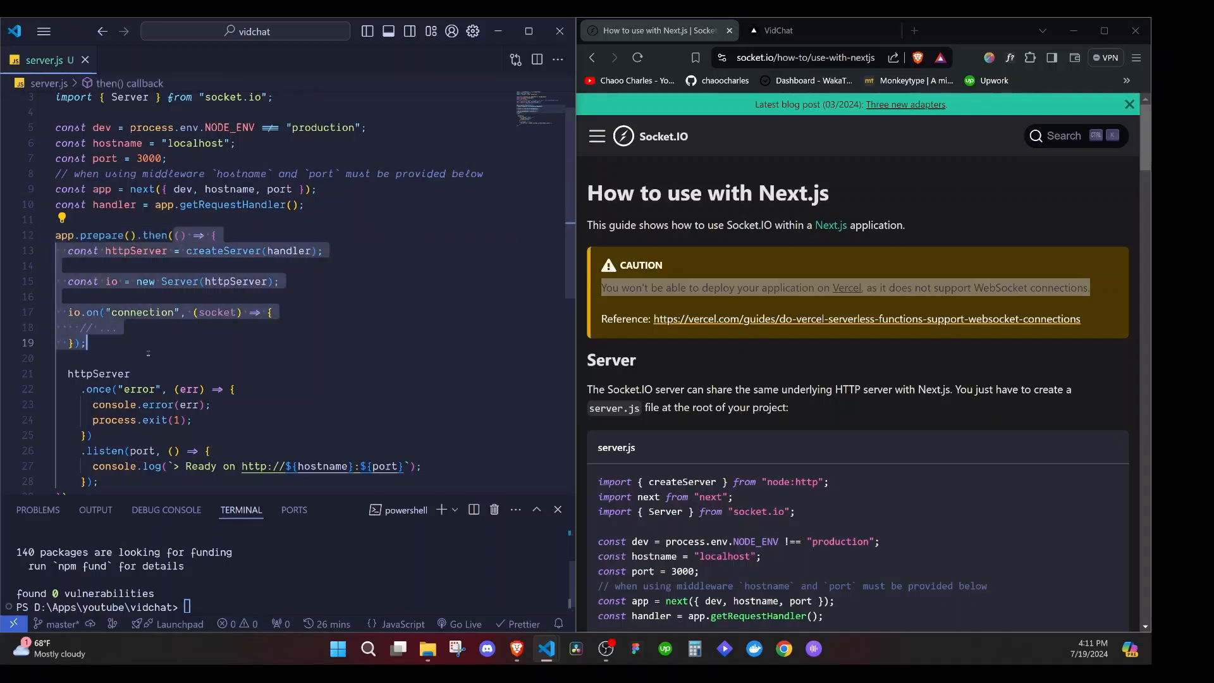
{"action": "scroll", "scroll_direction": "down", "scroll_amount": 3}
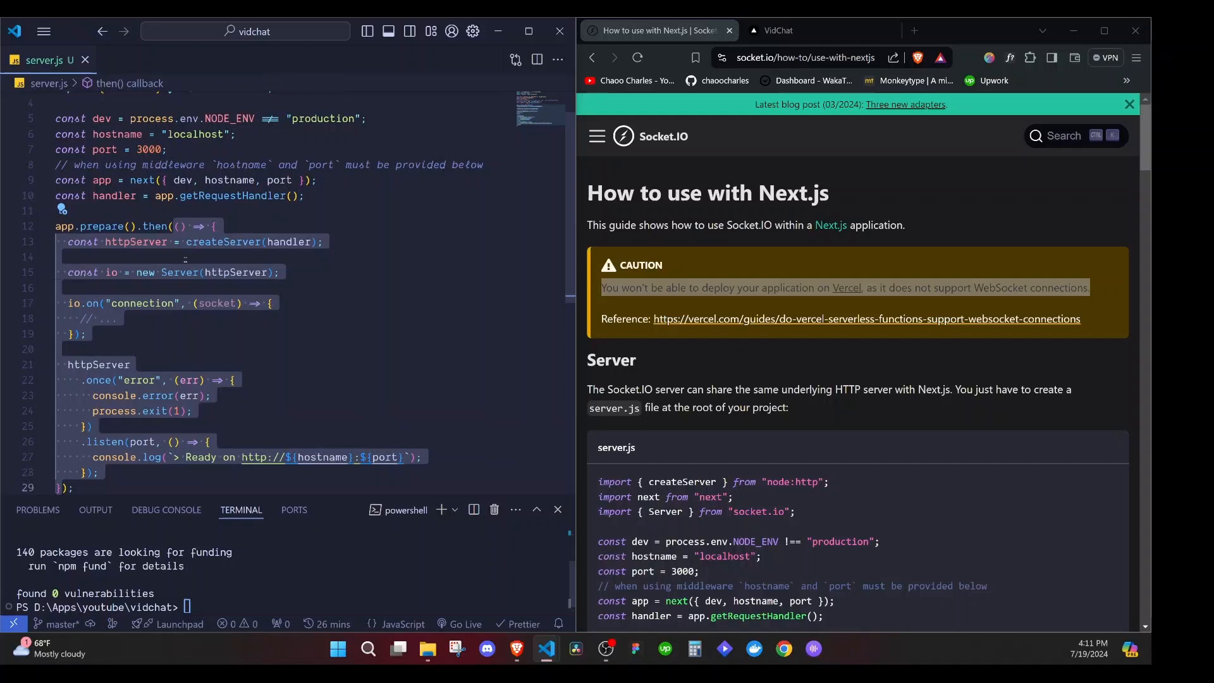
{"action": "left_click", "coordinate": [133, 242]}
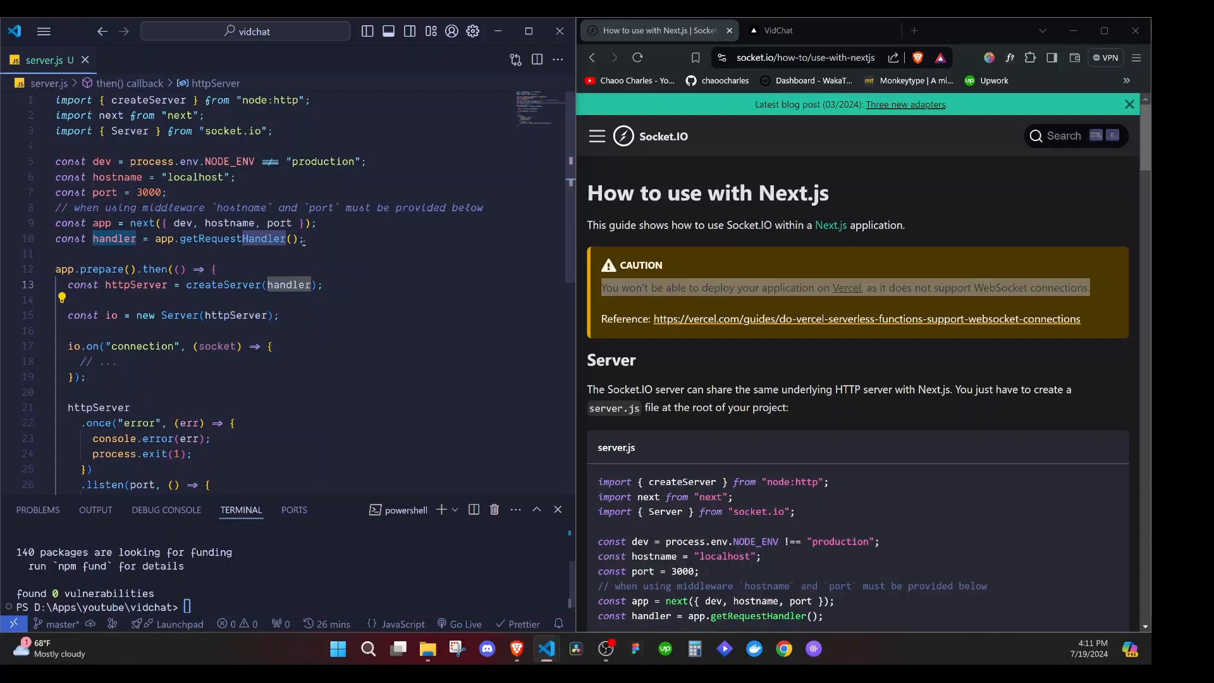
{"action": "left_click_drag", "start_coordinate": [56, 206], "coordinate": [316, 223]}
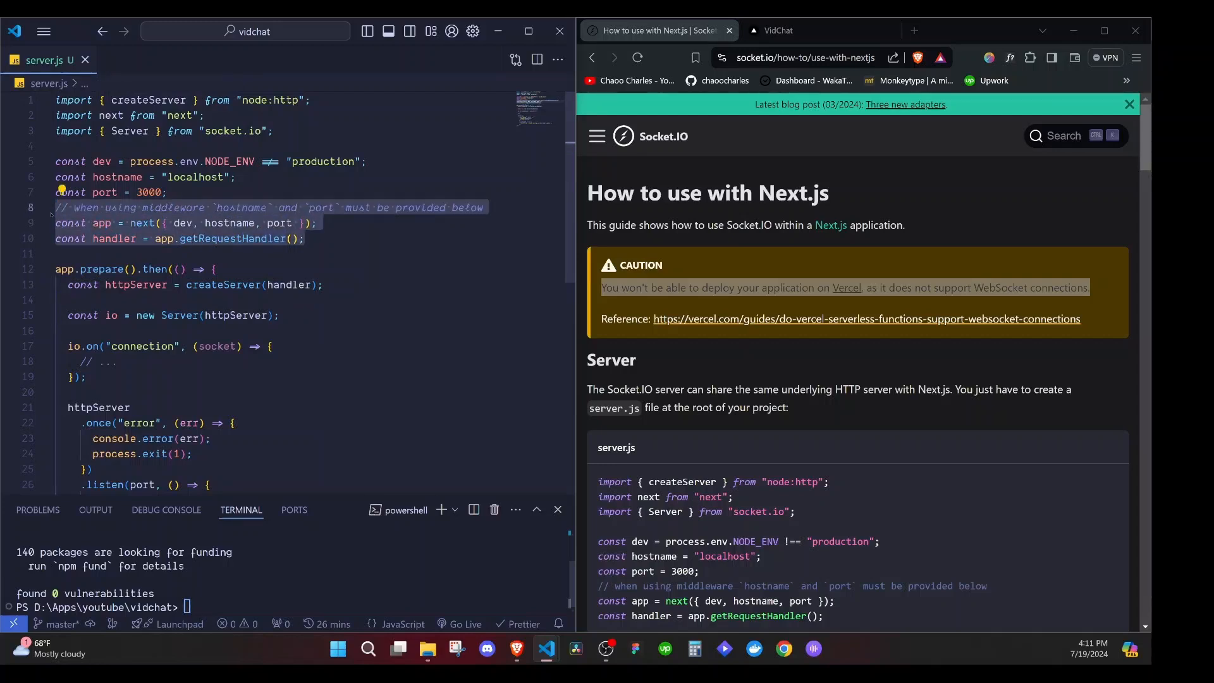
{"action": "left_click", "coordinate": [135, 285]}
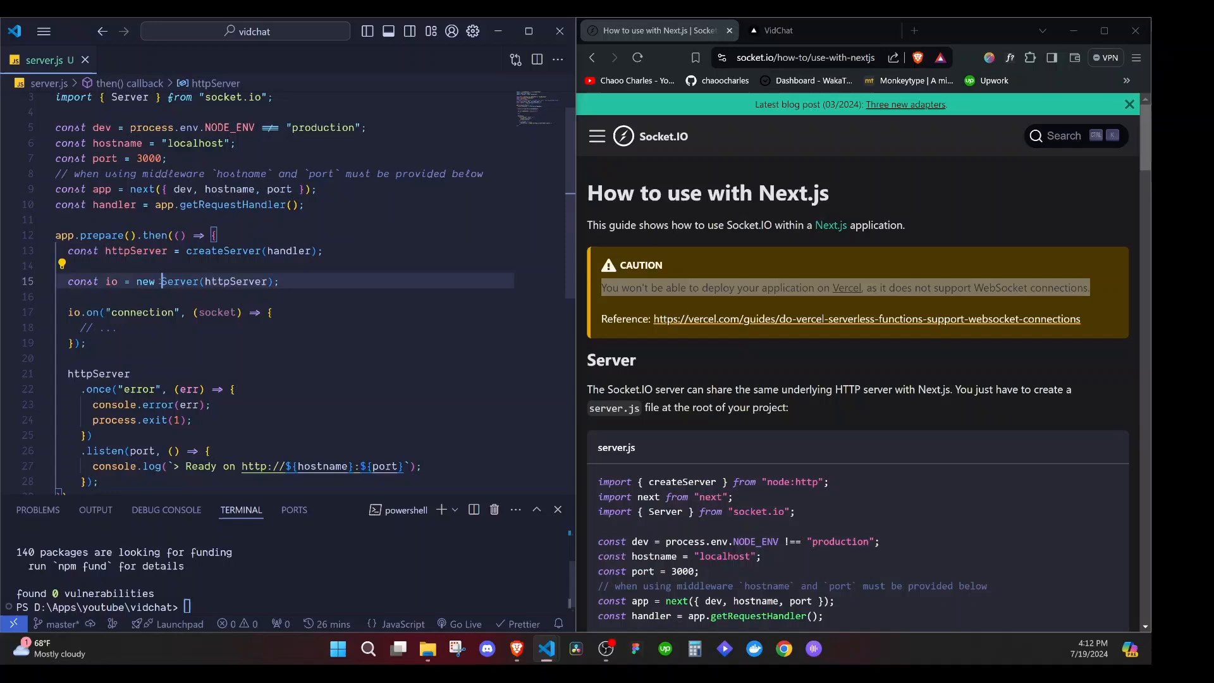
{"action": "double_click", "coordinate": [179, 282]}
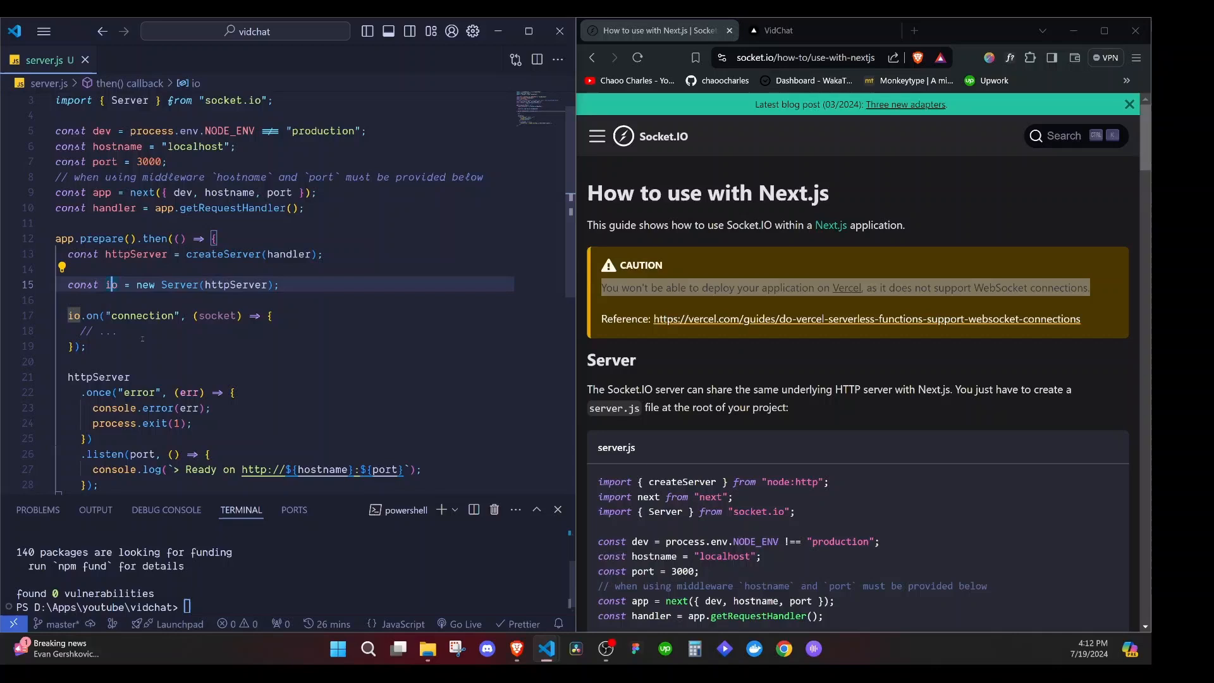
{"action": "scroll", "scroll_direction": "down", "scroll_amount": 3}
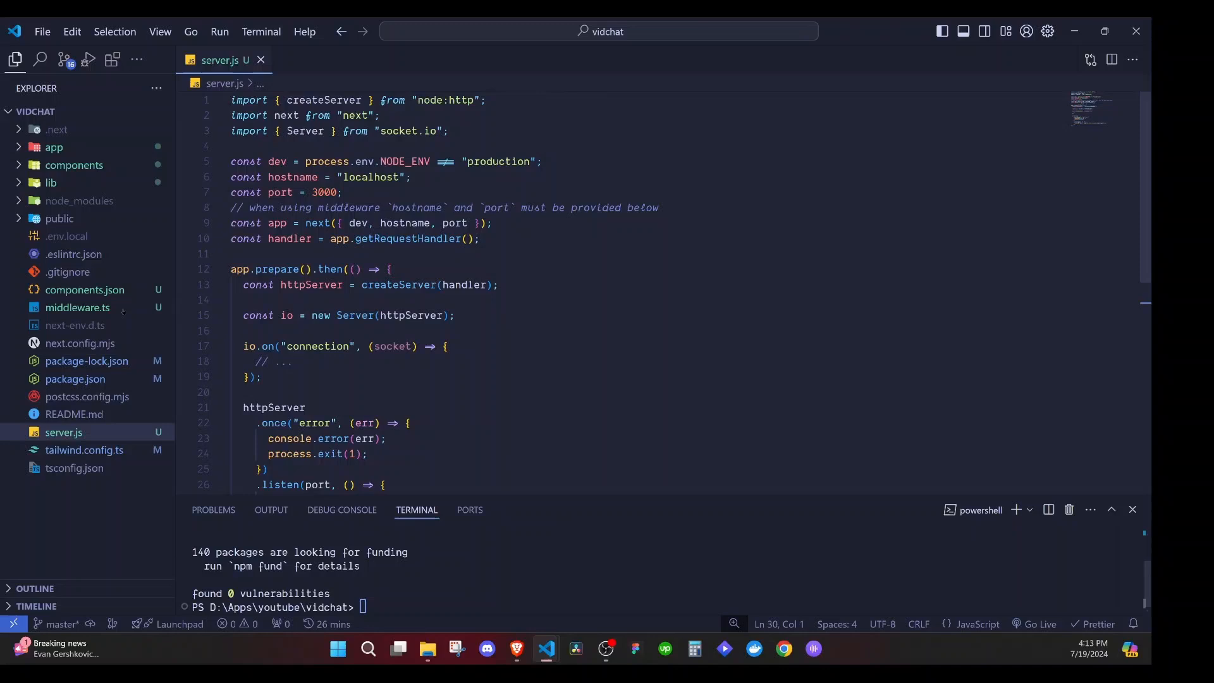
- Replace 'next dev' in the package.json dev script with 'node server.js'
{"action": "left_click", "coordinate": [75, 379]}
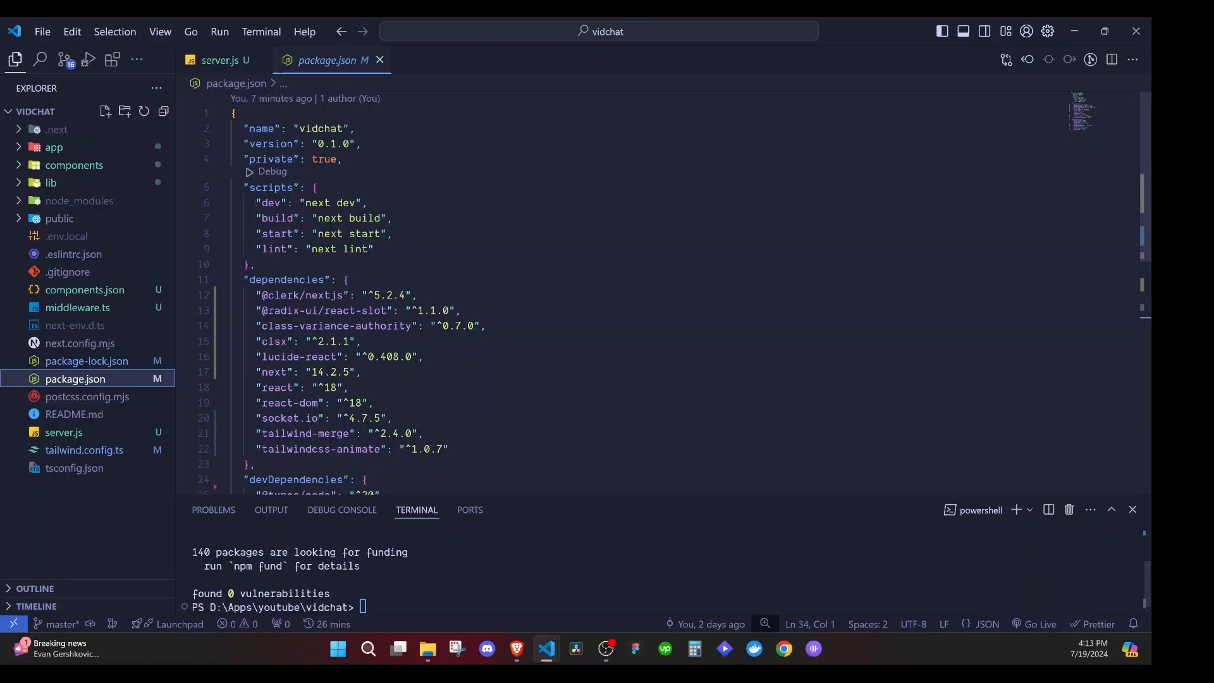
{"action": "double_click", "coordinate": [268, 202]}
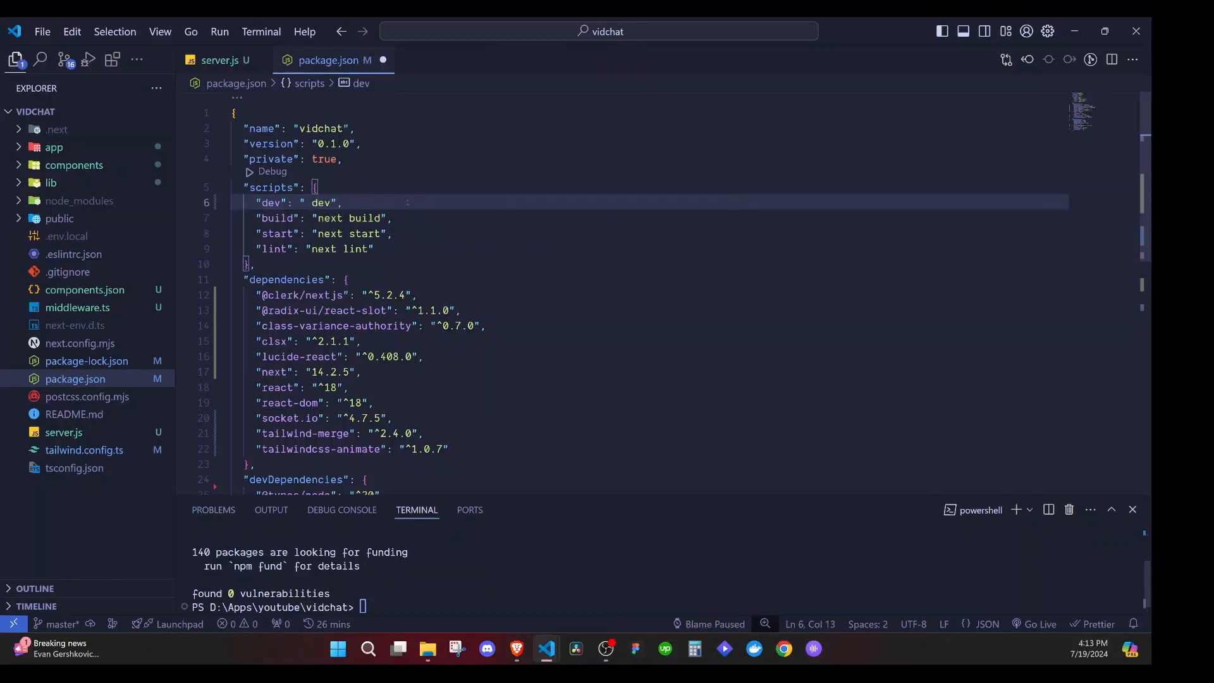
{"action": "type", "text": "node"}
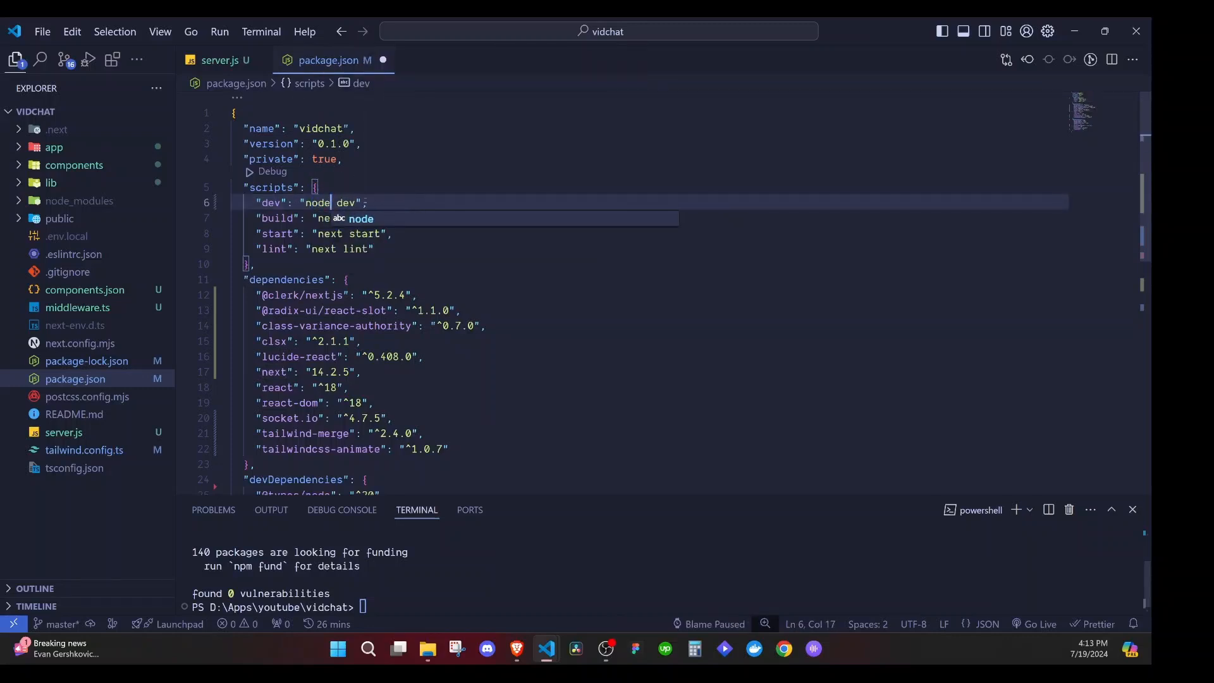
{"action": "type", "text": "server.j"}
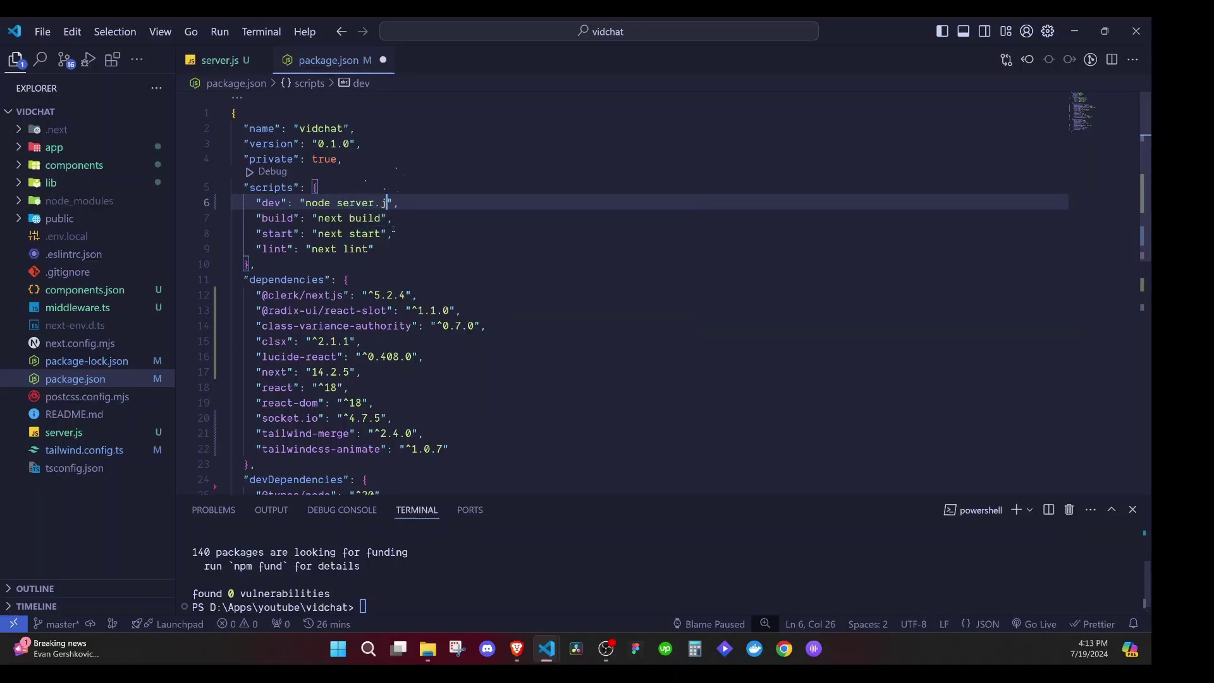
{"action": "type", "text": "s"}
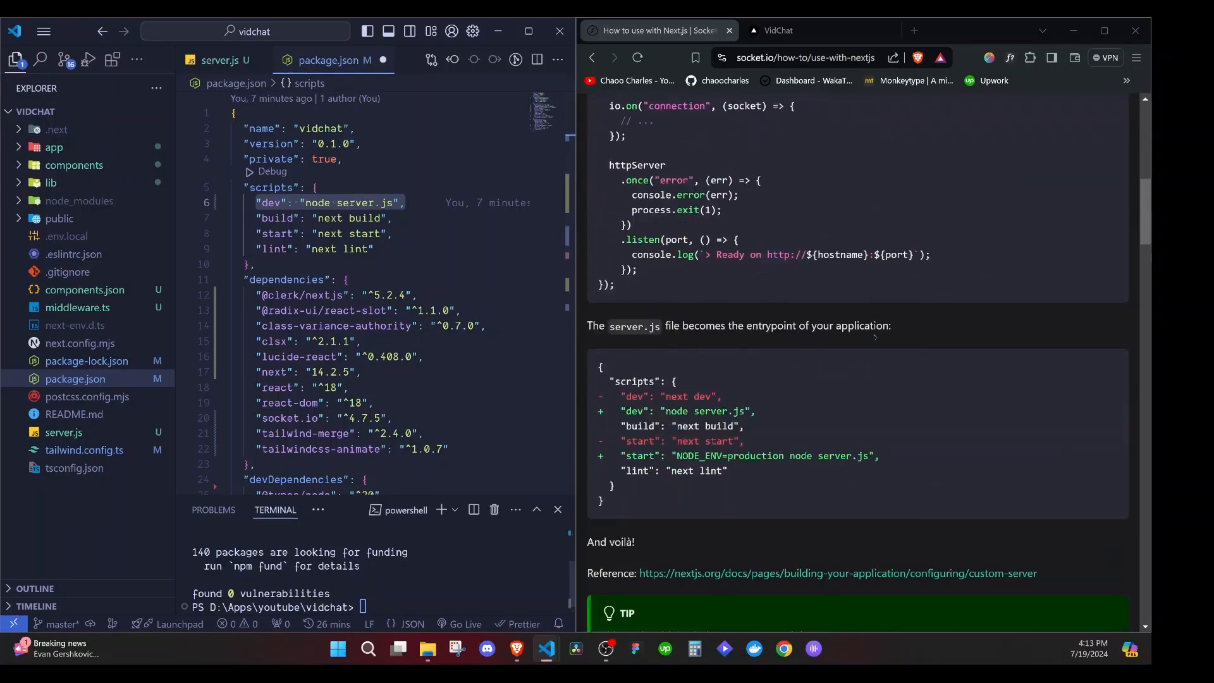
- Change the start script to 'NODE_ENV=production node server.js', copied from the guide
{"action": "scroll", "scroll_direction": "down", "scroll_amount": 3}
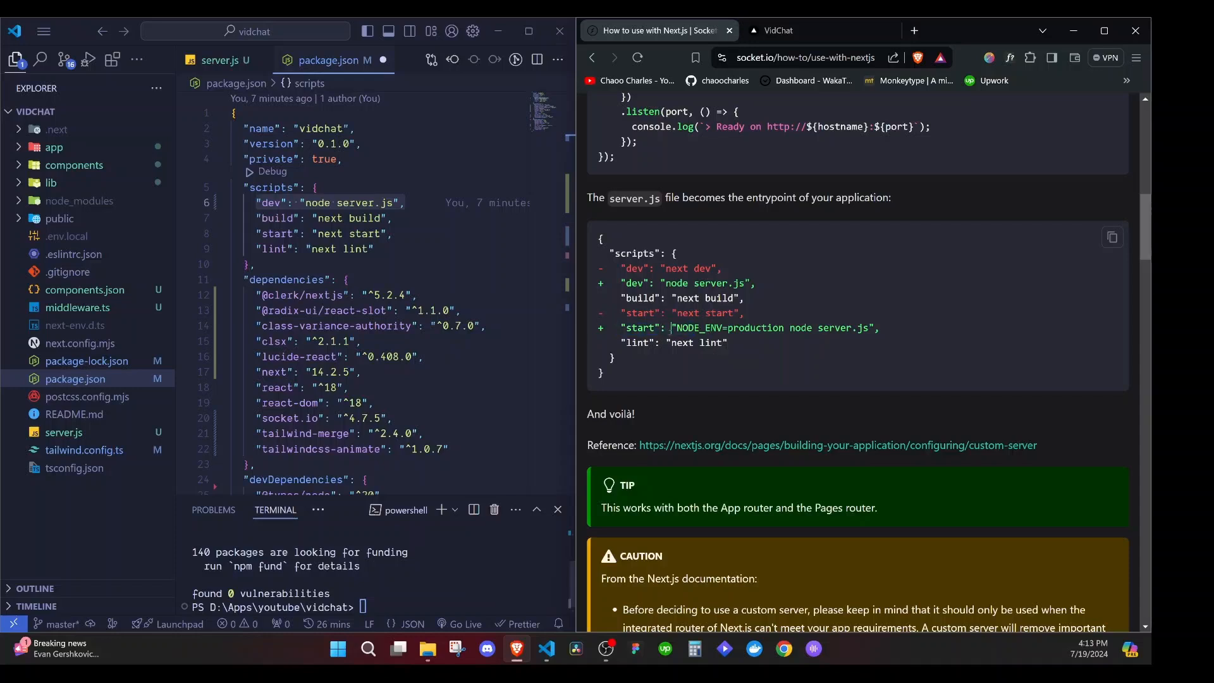
{"action": "double_click", "coordinate": [800, 328]}
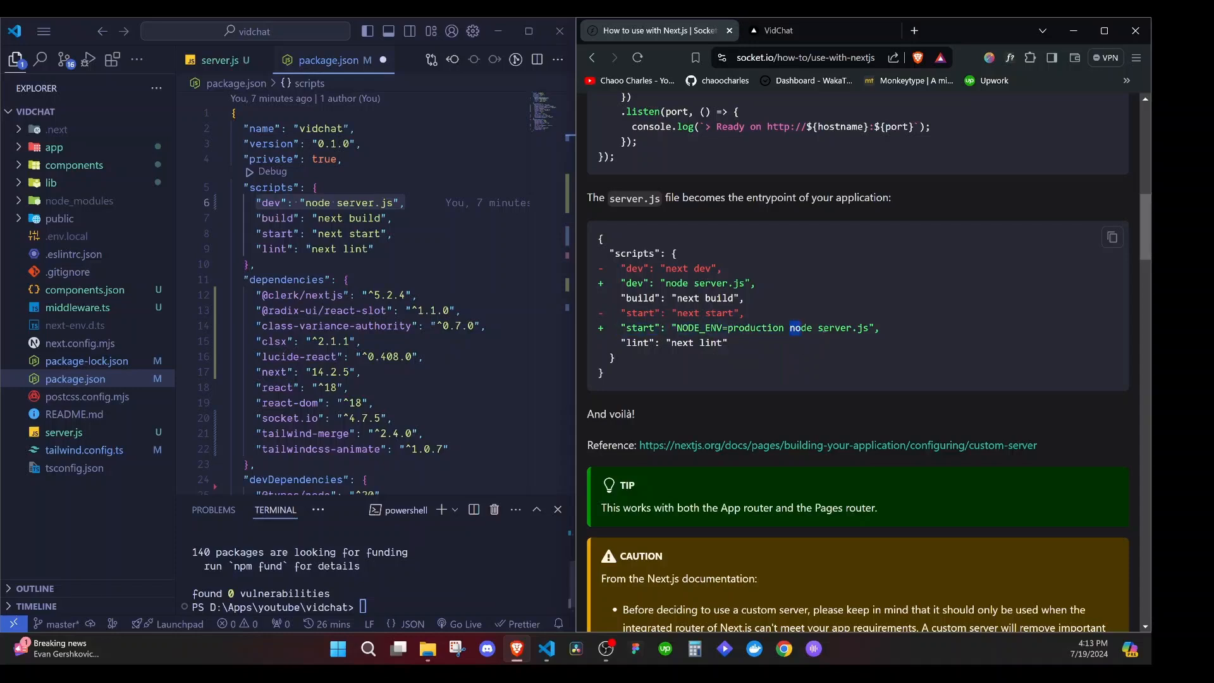
{"action": "double_click", "coordinate": [639, 328]}
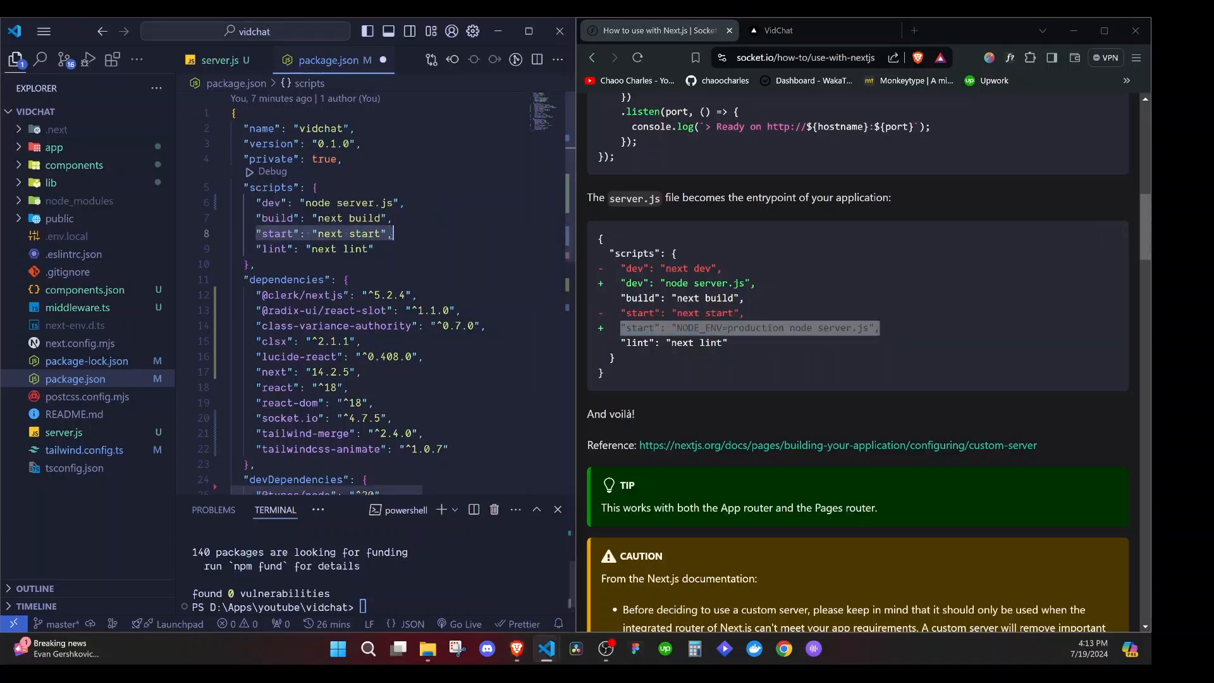
{"action": "type", "text": "NODE_ENV=production node server.js"}
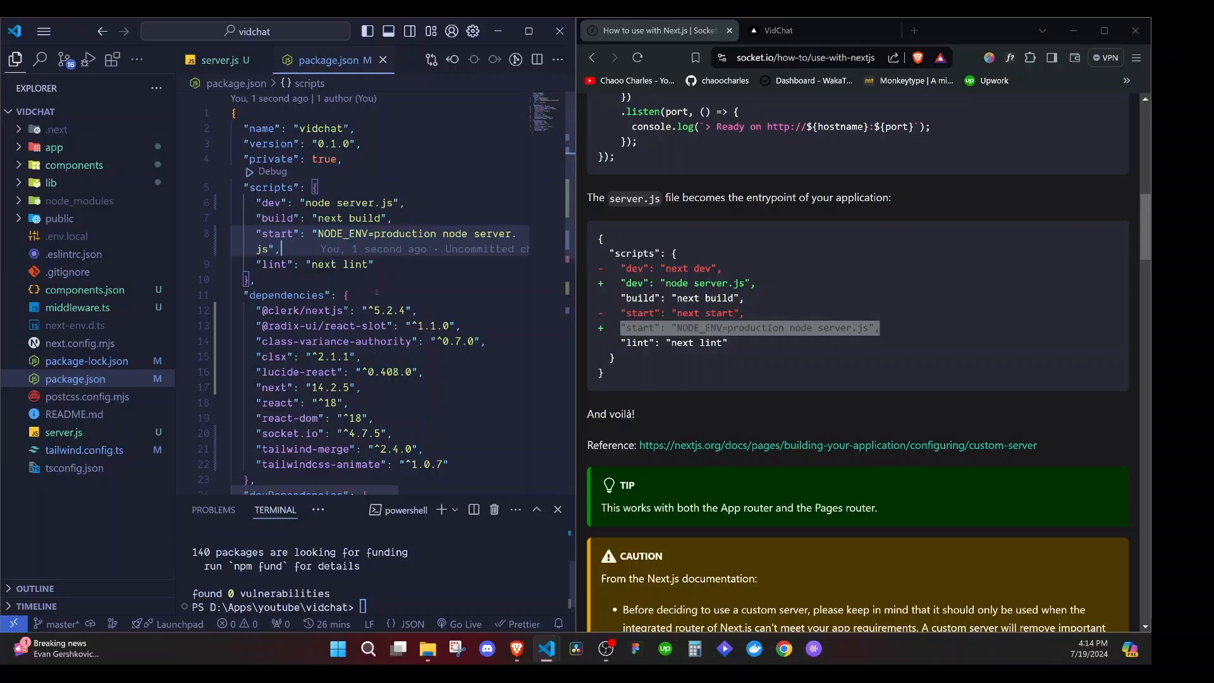
{"action": "left_click", "coordinate": [223, 60]}
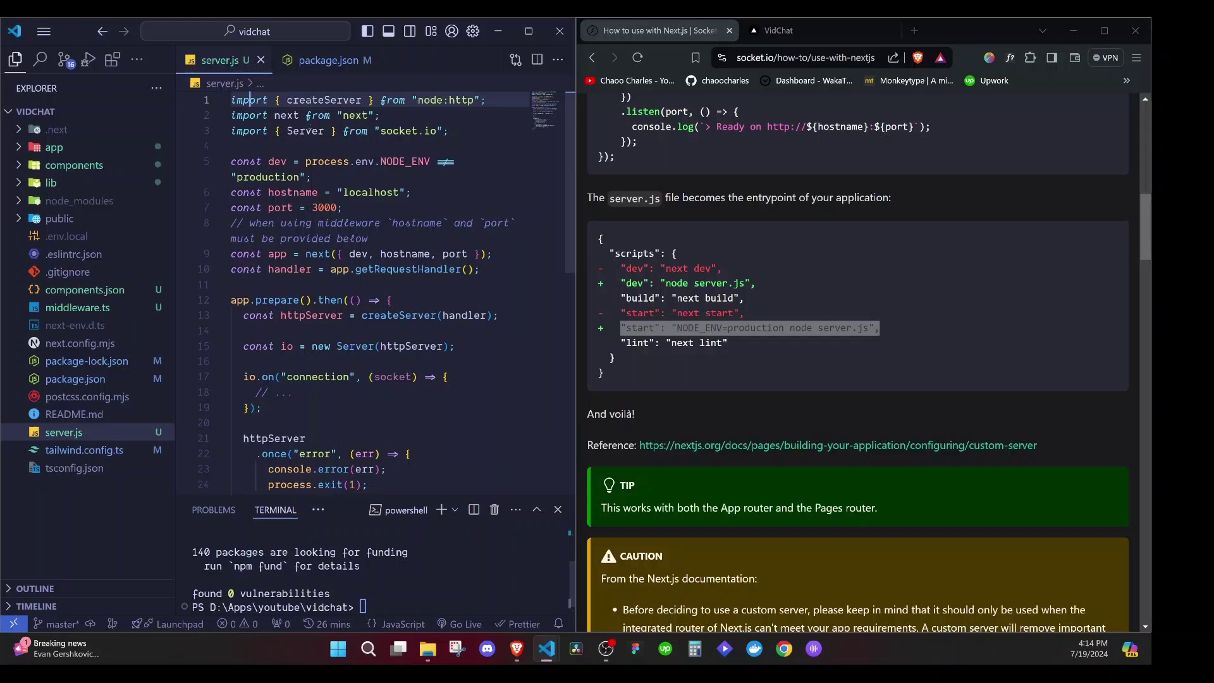
- Run npm run dev and get the 'import statement outside a module' SyntaxError
{"action": "left_click", "coordinate": [334, 60]}
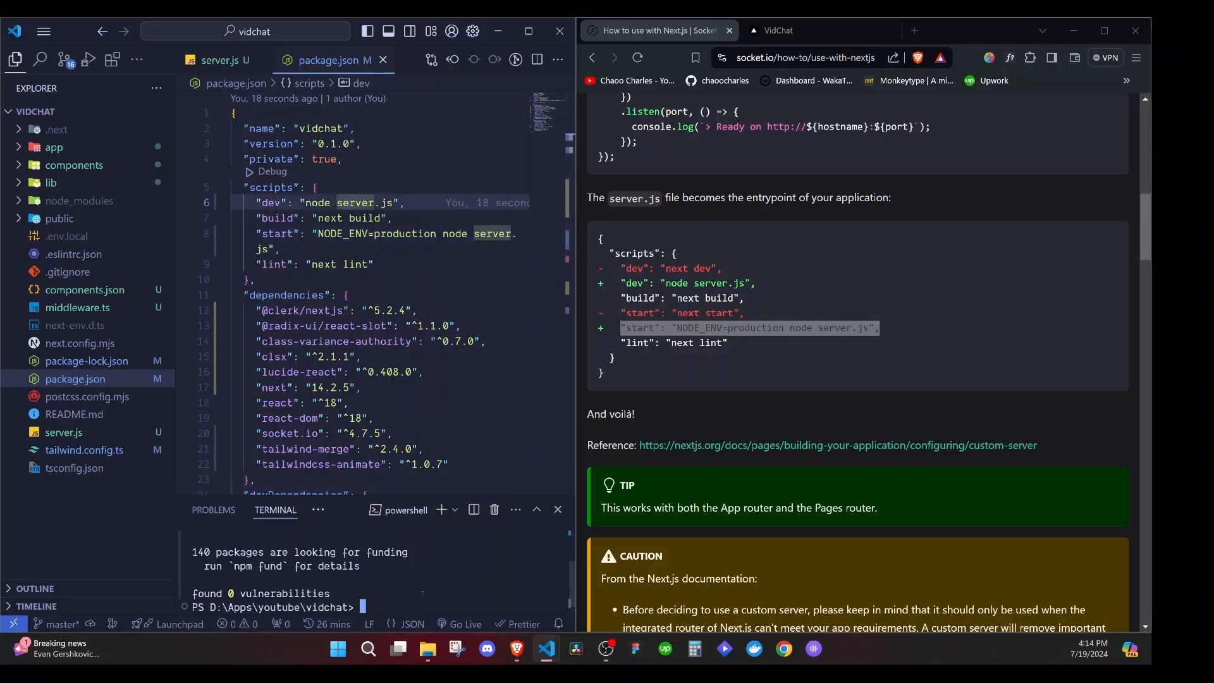
{"action": "type", "text": "npm run"}
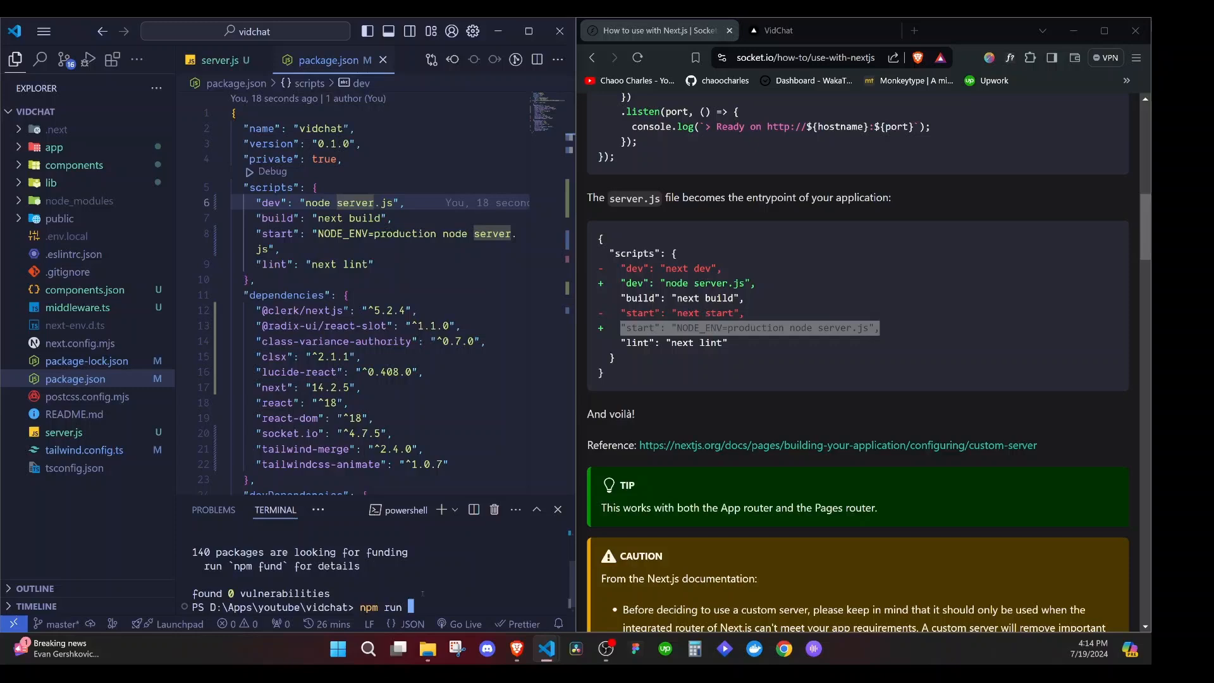
{"action": "type", "text": "dev"}
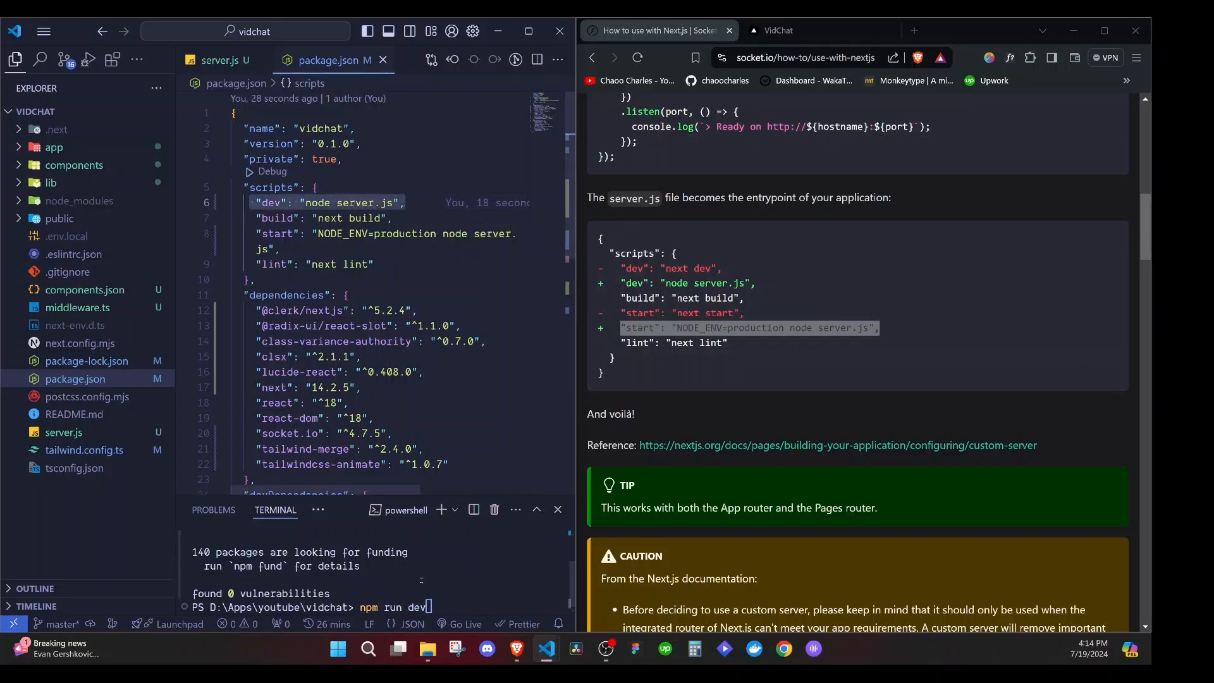
{"action": "left_click", "coordinate": [223, 60]}
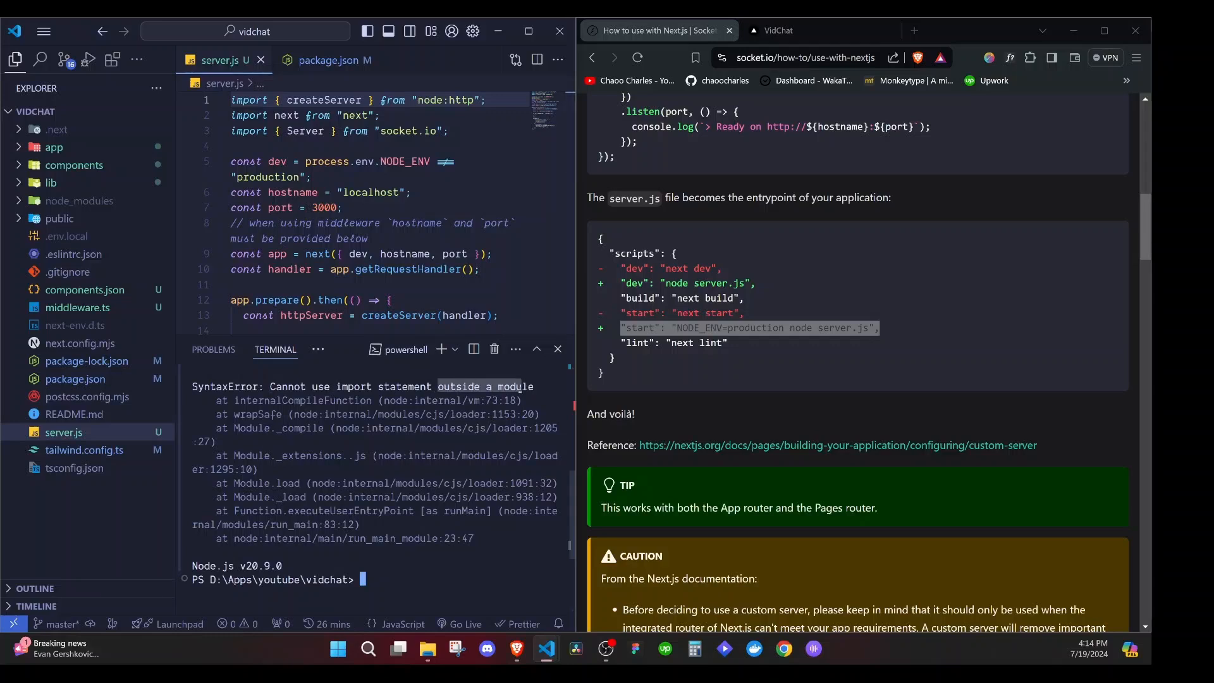
{"action": "type", "text": "npm run dev"}
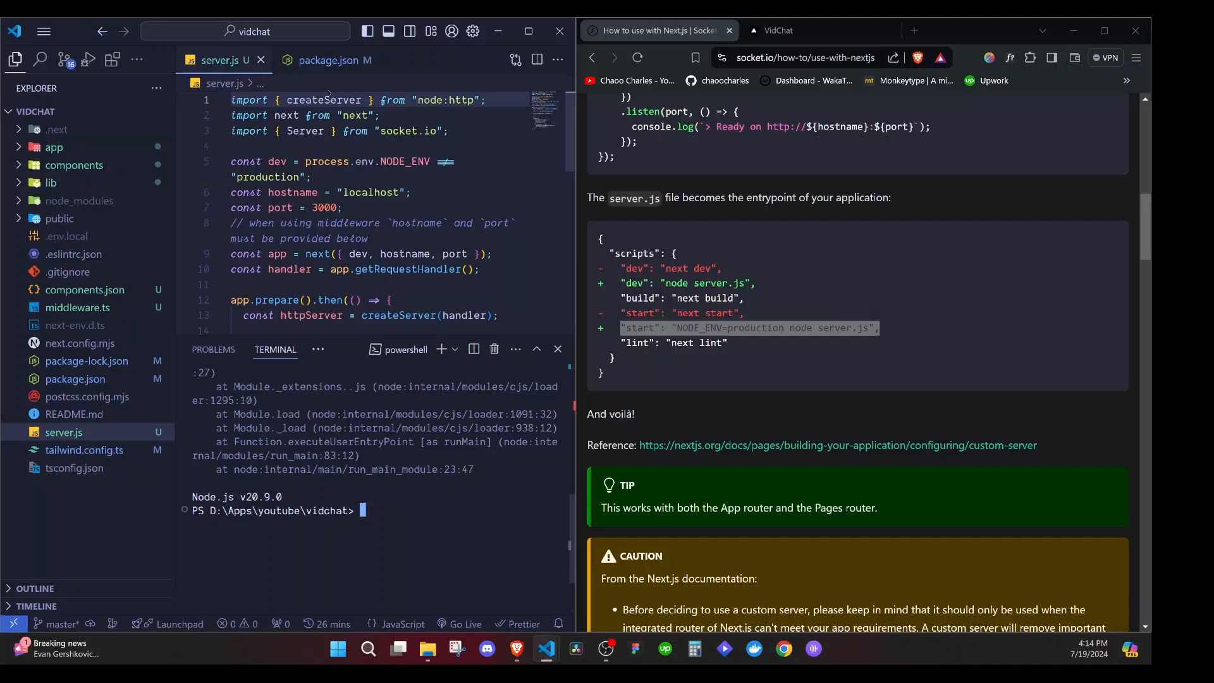
- Add '"type": "module",' after '"private": true' in package.json
{"action": "left_click", "coordinate": [336, 60]}
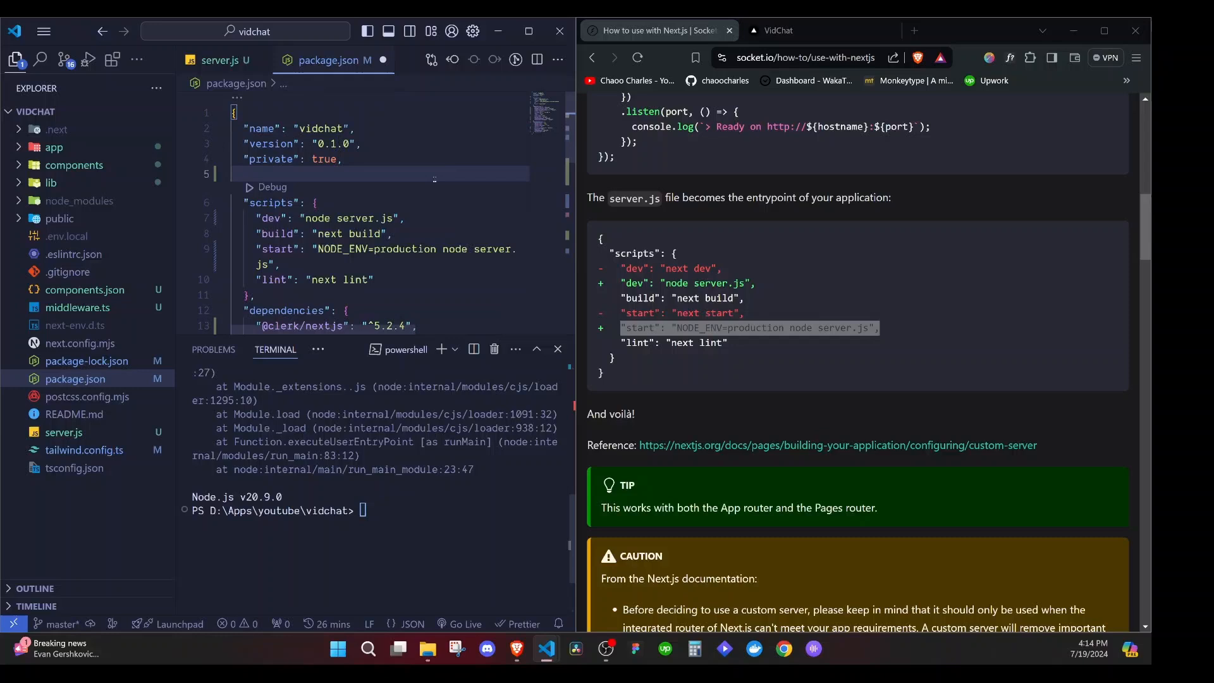
{"action": "type", "text": "\"\""}
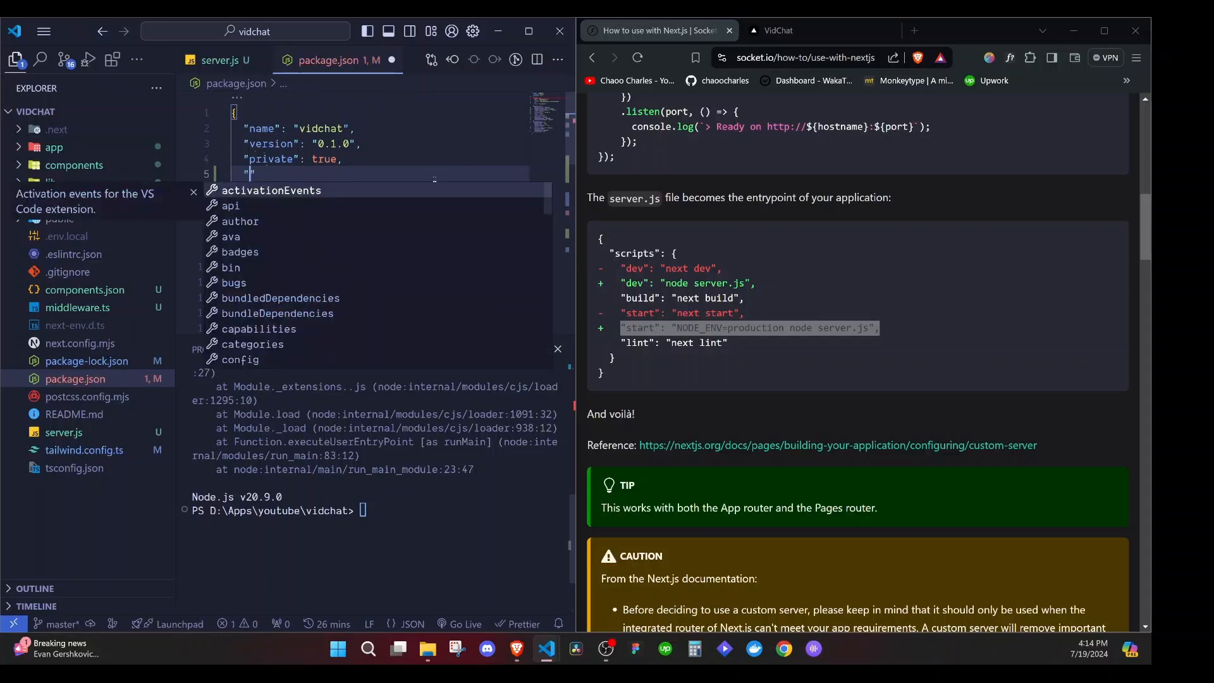
{"action": "type", "text": "type"}
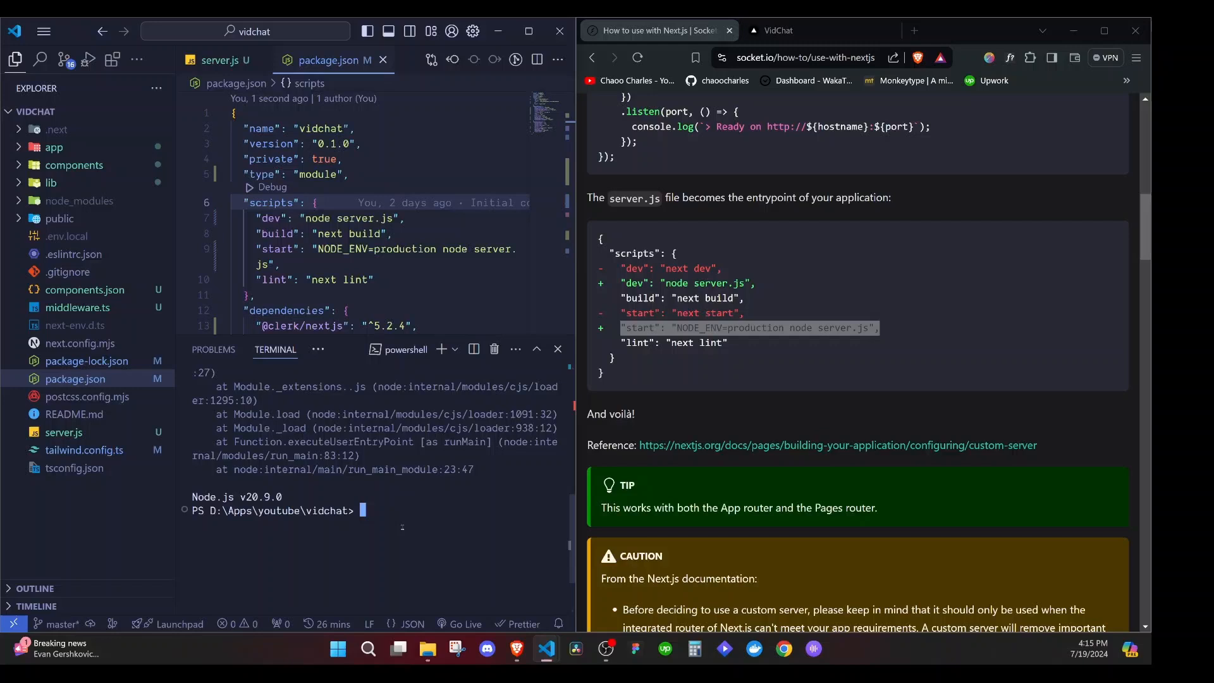
{"action": "type", "text": "npm run dev"}
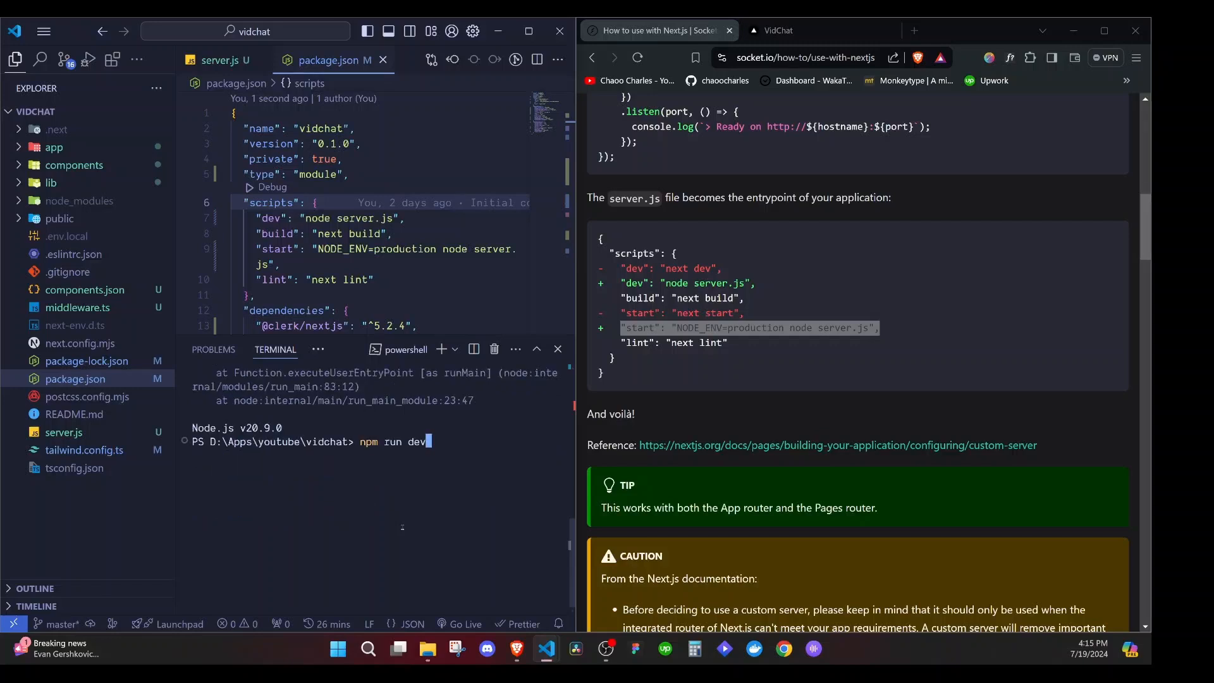
{"action": "key", "text": "Enter"}
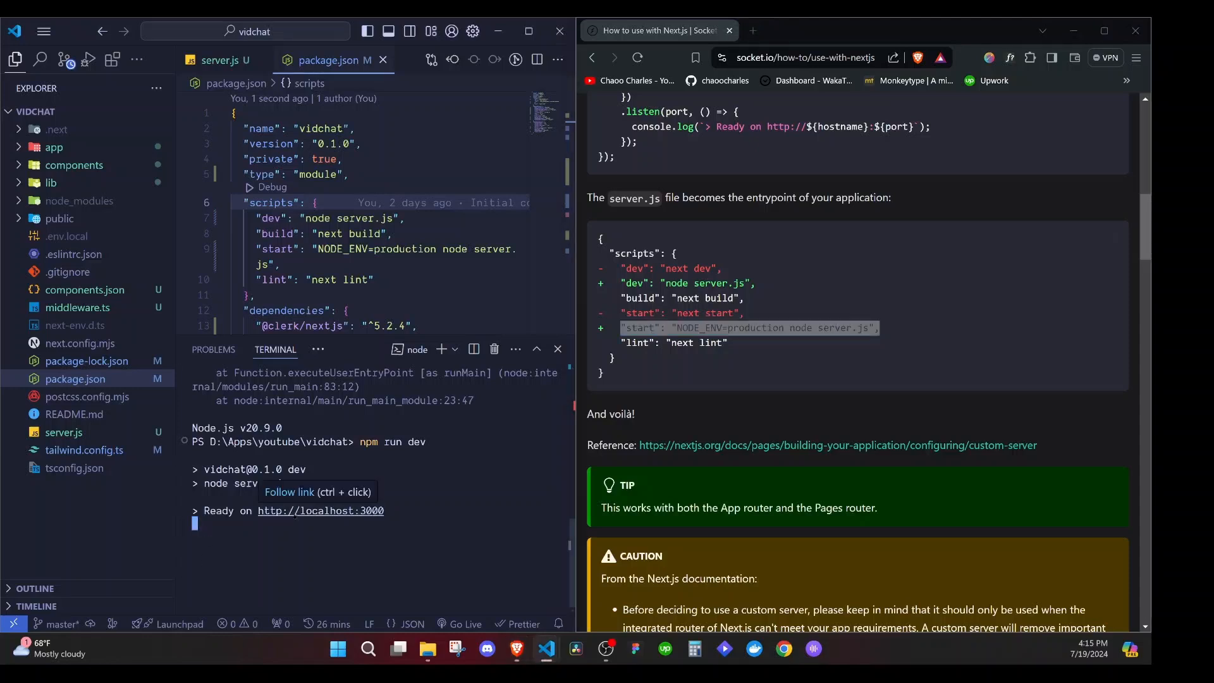
{"action": "left_click", "coordinate": [320, 511]}
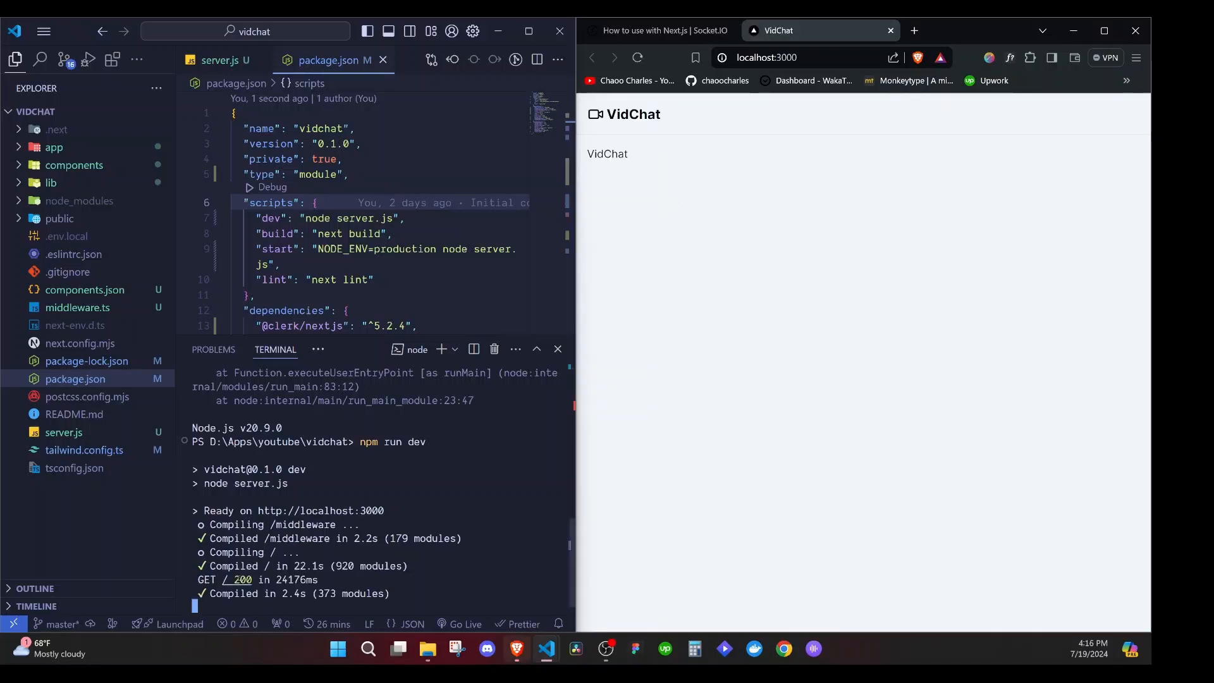
- Insert console.log("running..") on line 12 of server.js, above app.prepare()
{"action": "left_click", "coordinate": [225, 60]}
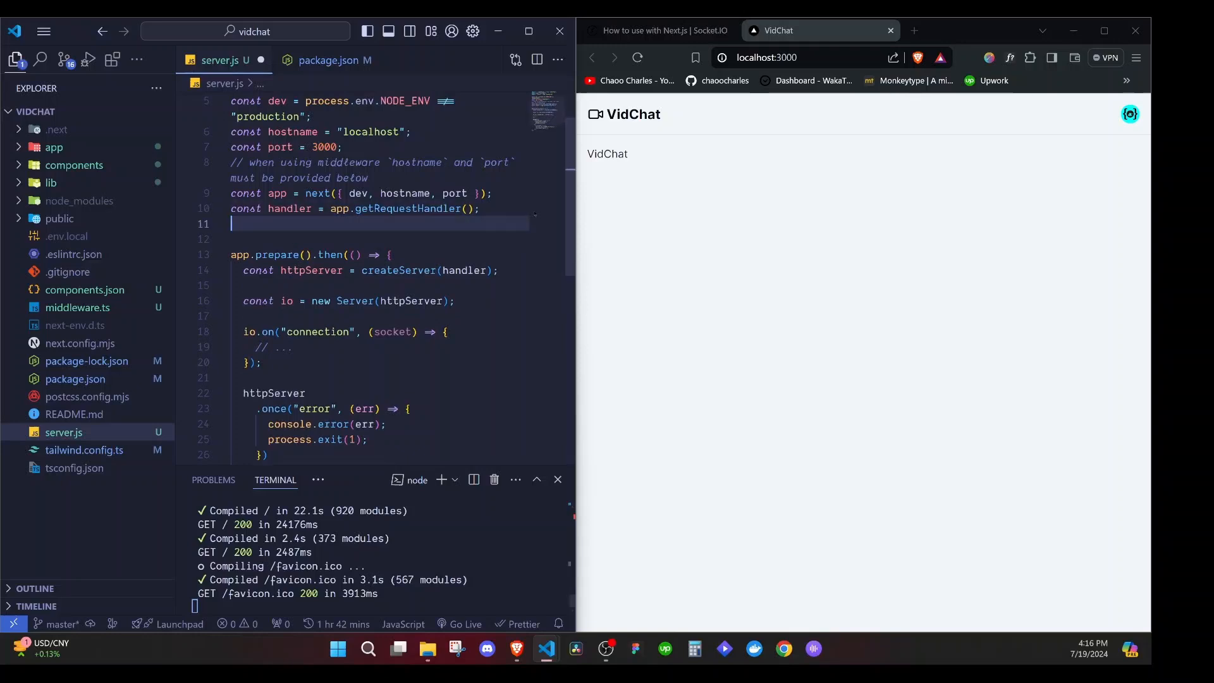
{"action": "type", "text": "cosn"}
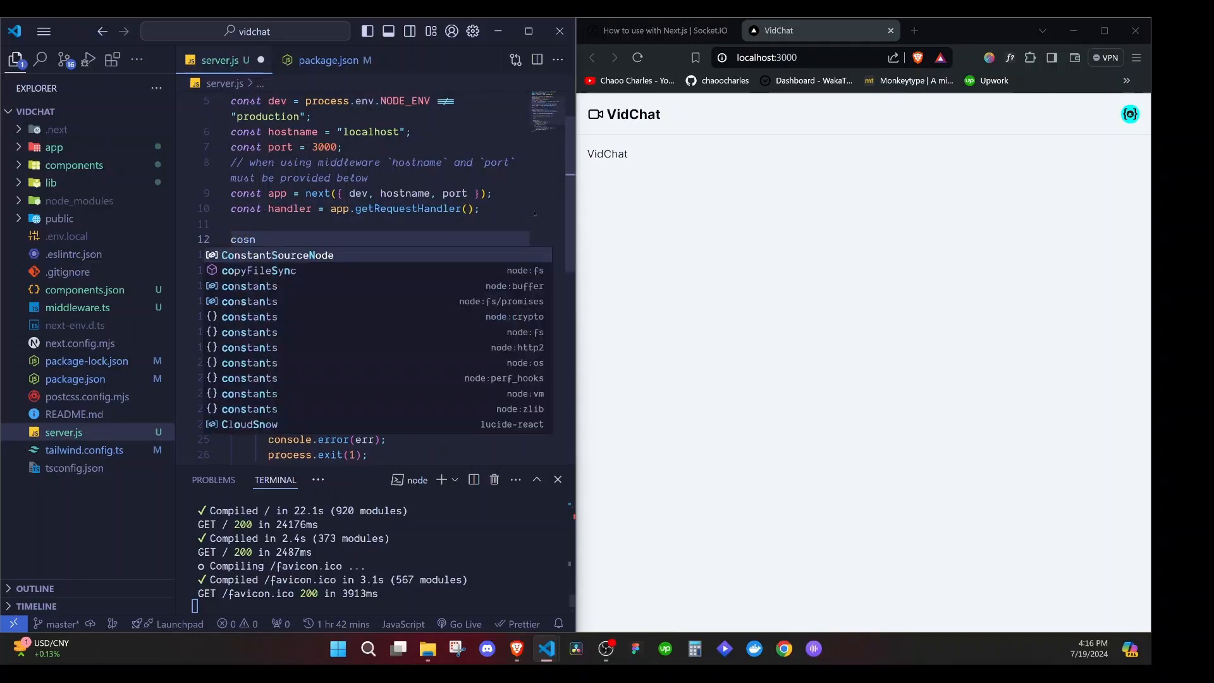
{"action": "type", "text": "console.log('"}
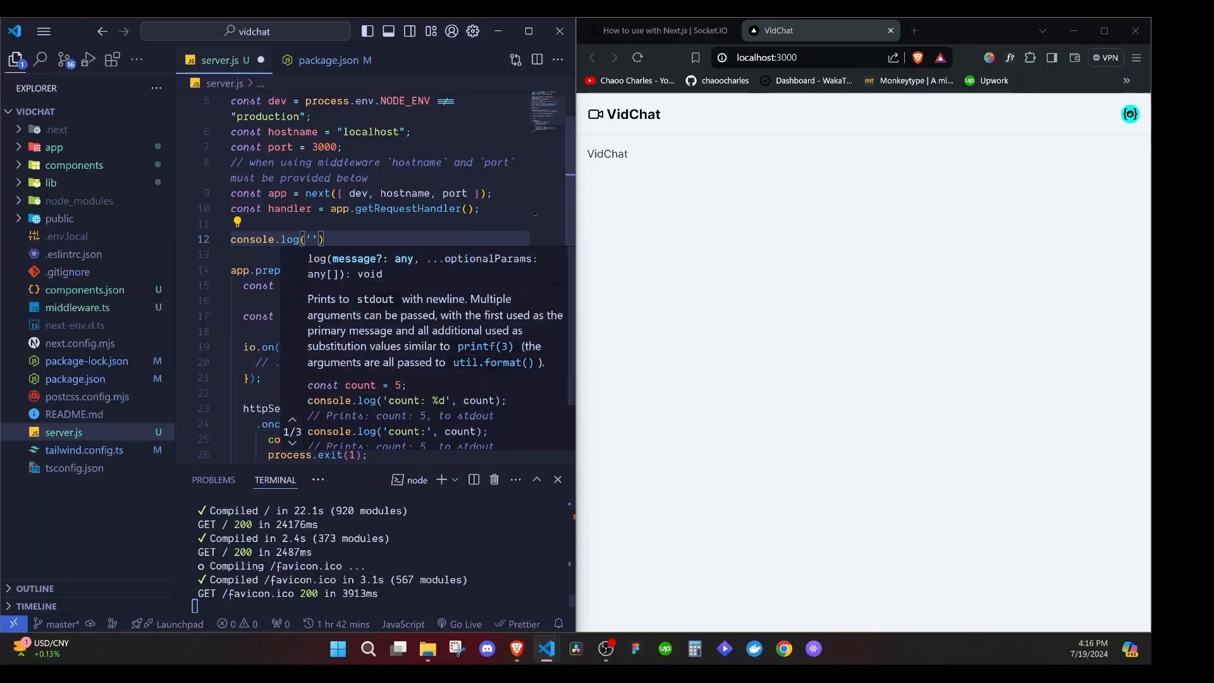
{"action": "type", "text": "running"}
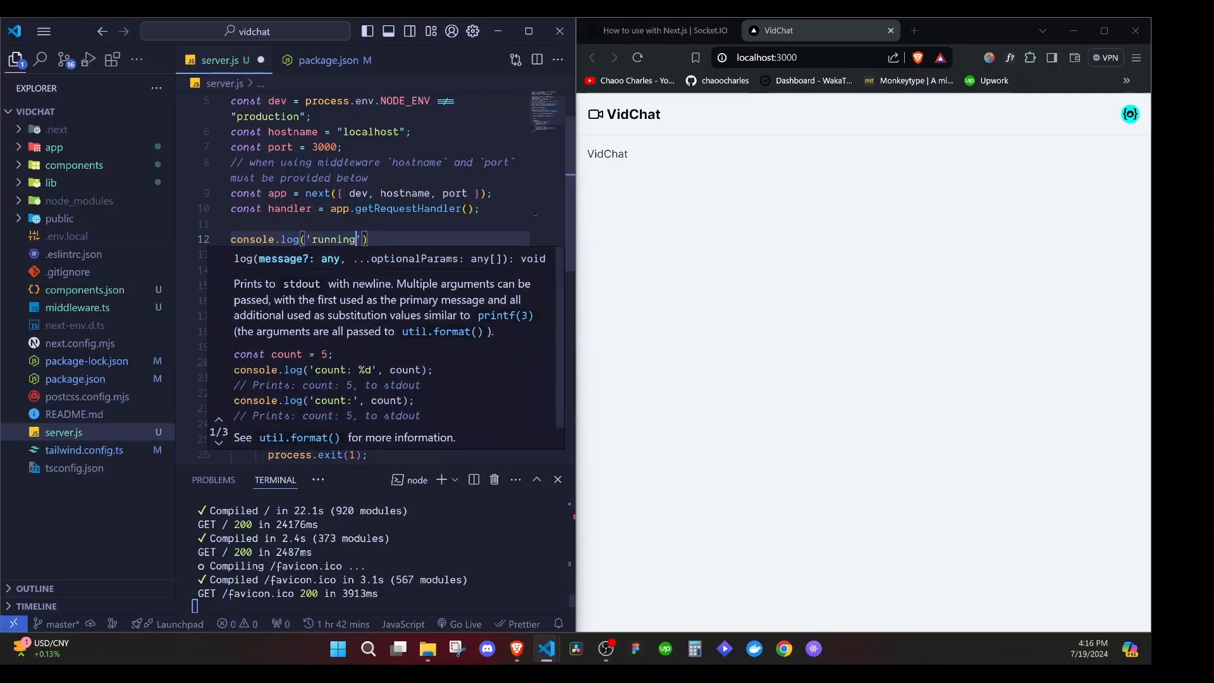
{"action": "type", "text": "..\""}
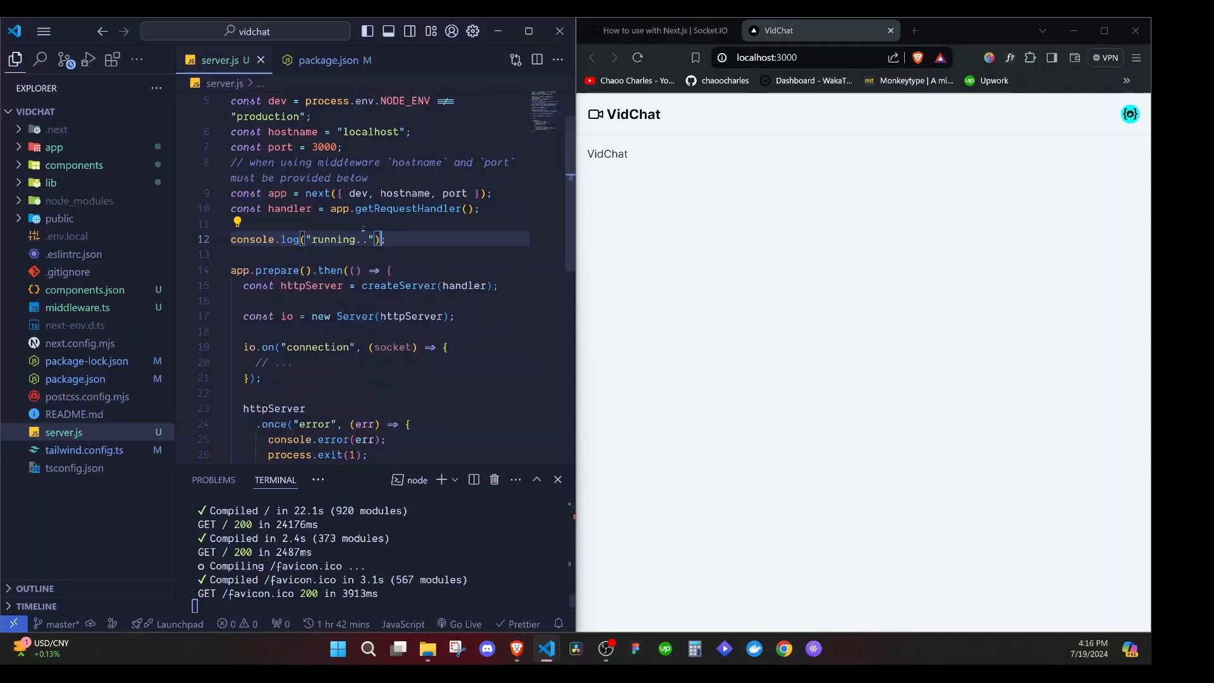
{"action": "scroll", "scroll_direction": "down", "scroll_amount": 3}
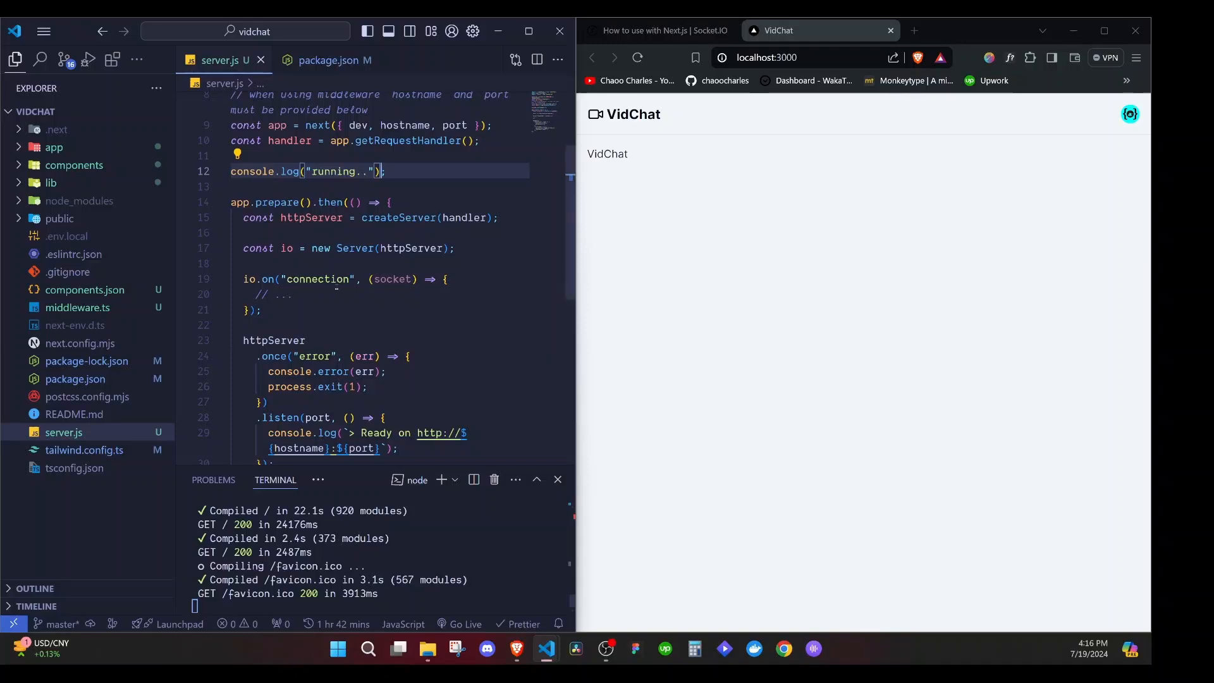
{"action": "mouse_move", "coordinate": [74, 165]}
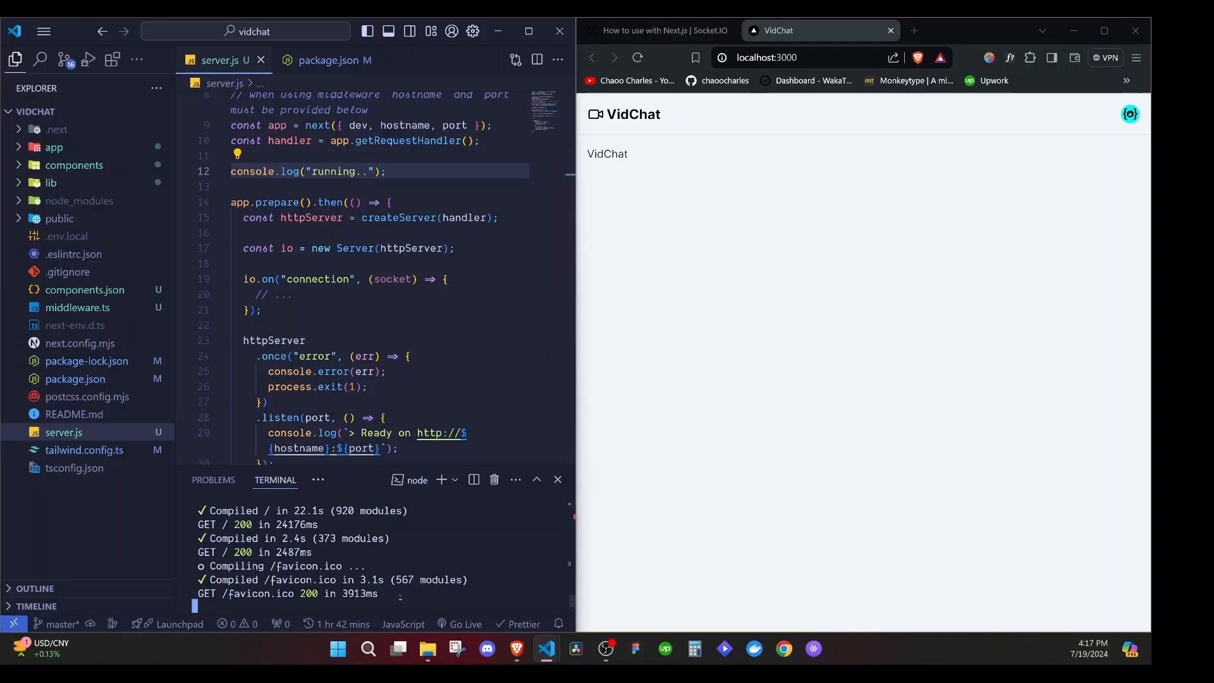
- Stop the dev server with Ctrl+C and run npm i -D nodemon
{"action": "key", "text": "Ctrl+C"}
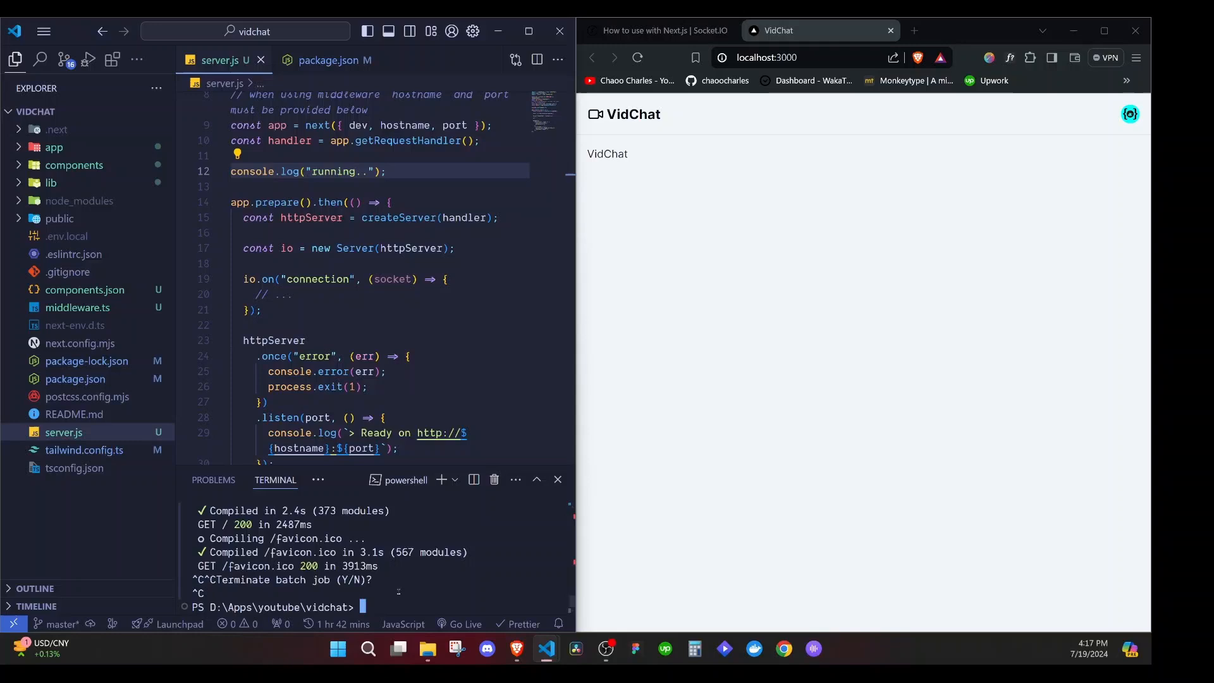
{"action": "type", "text": "npm i"}
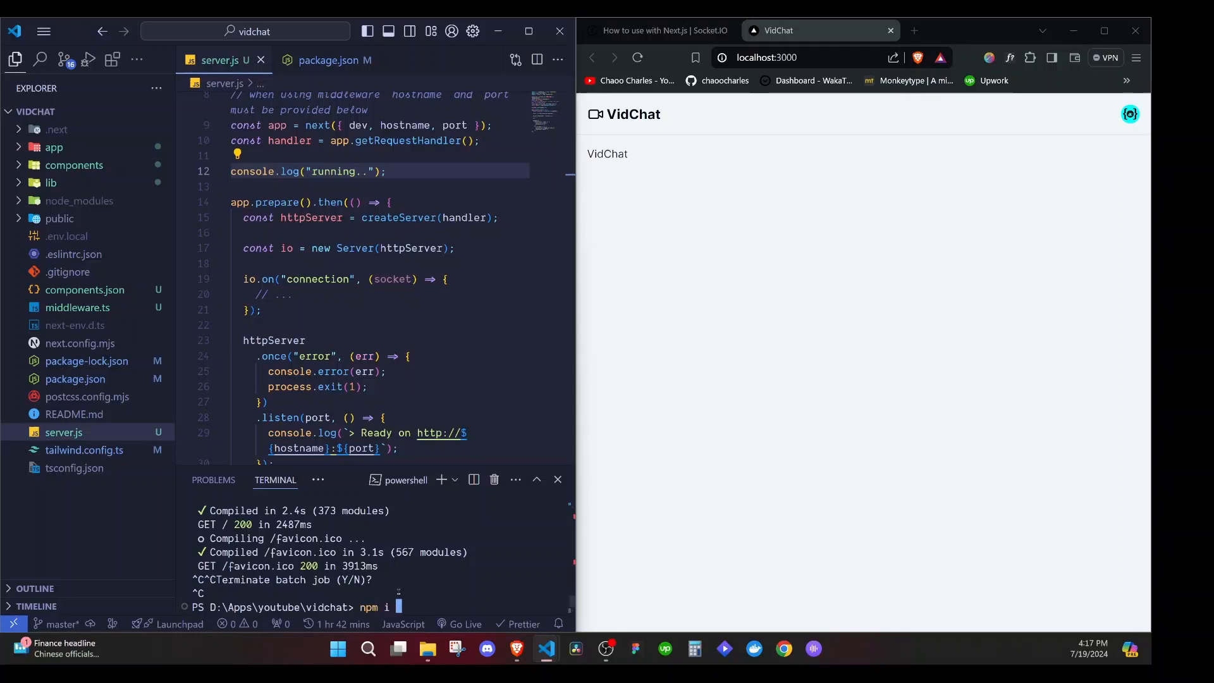
{"action": "type", "text": "-D"}
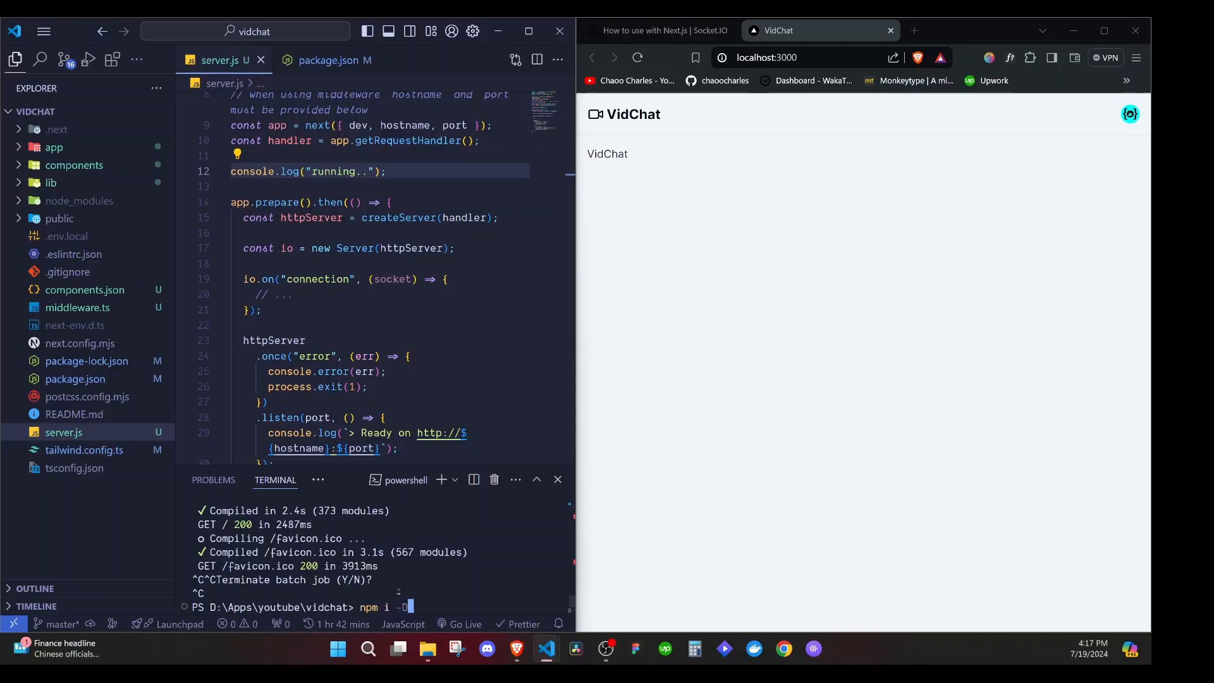
{"action": "type", "text": "node"}
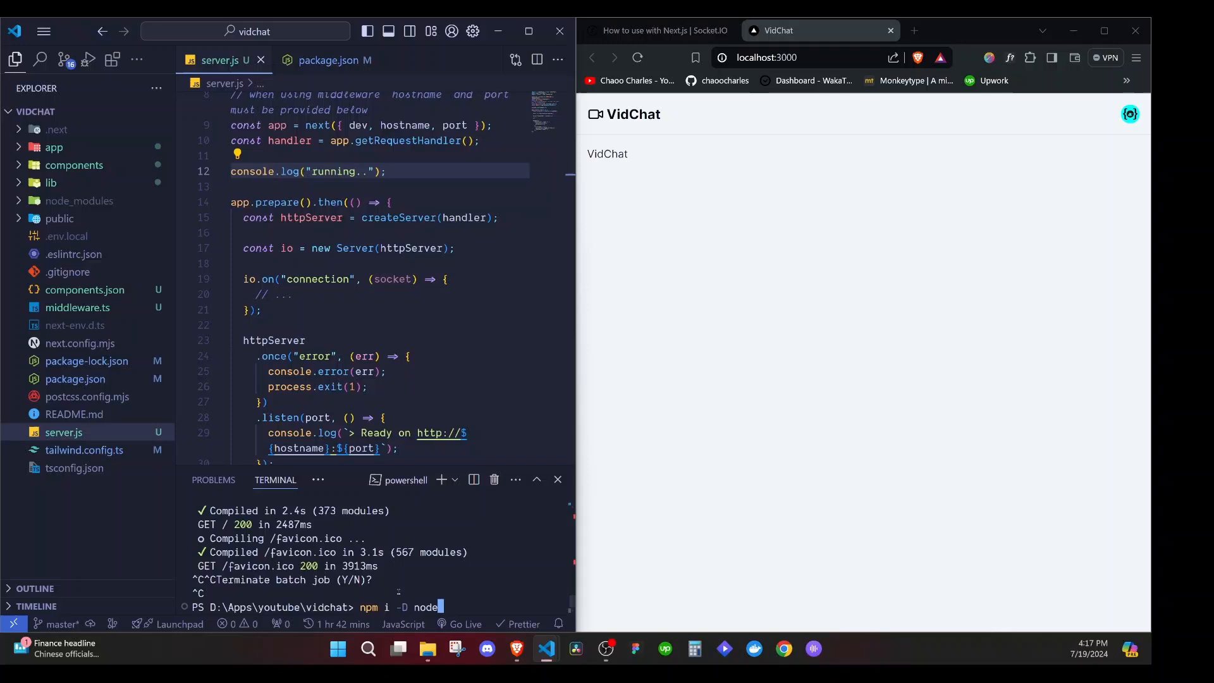
{"action": "type", "text": "mon"}
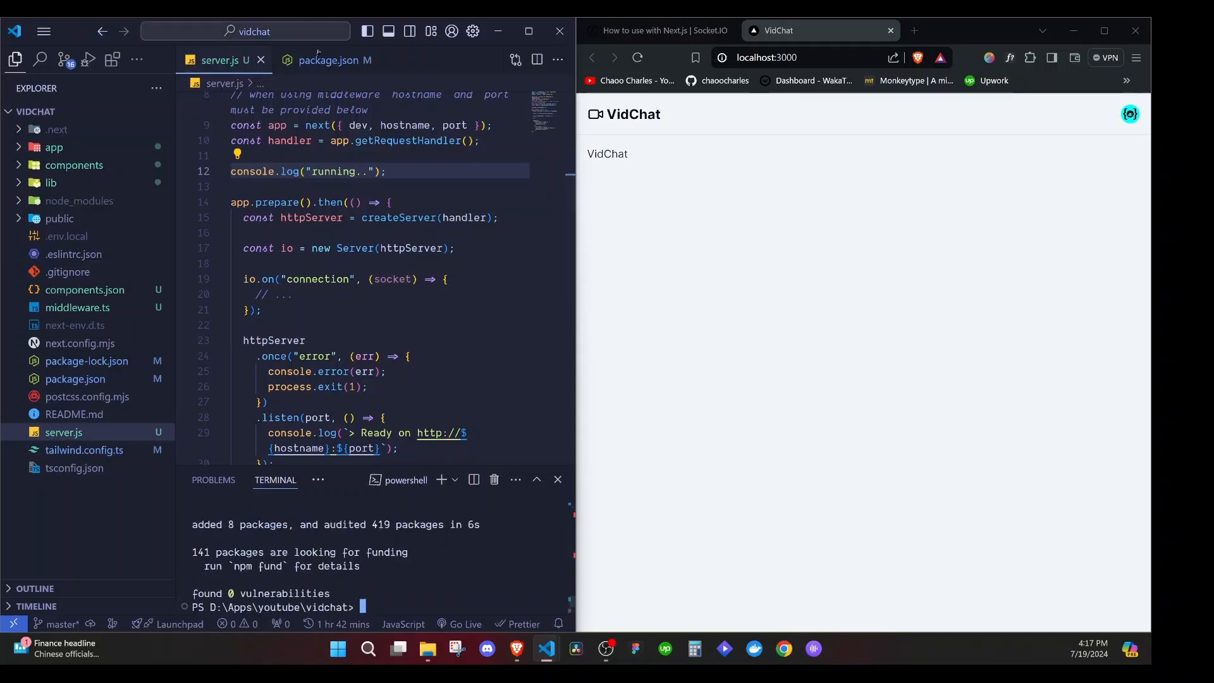
- Add a "nodemon": "nodemon server.js" script right after the dev script
{"action": "left_click", "coordinate": [335, 60]}
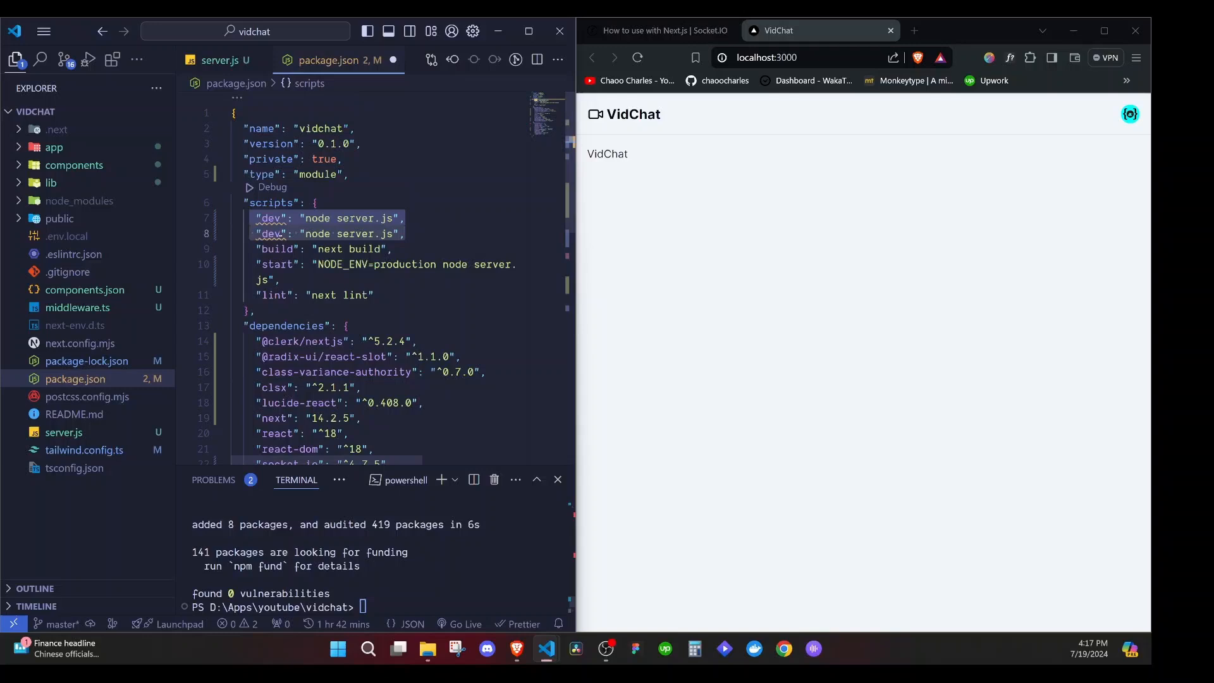
{"action": "type", "text": "no"}
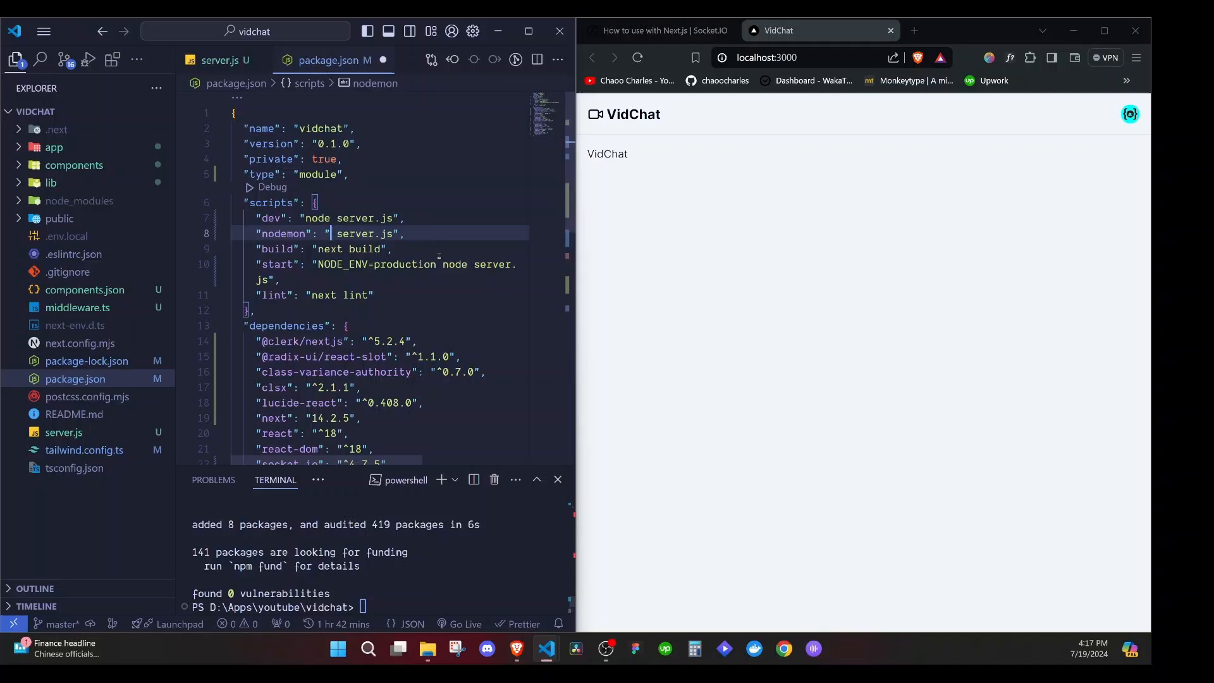
{"action": "type", "text": "nodemon"}
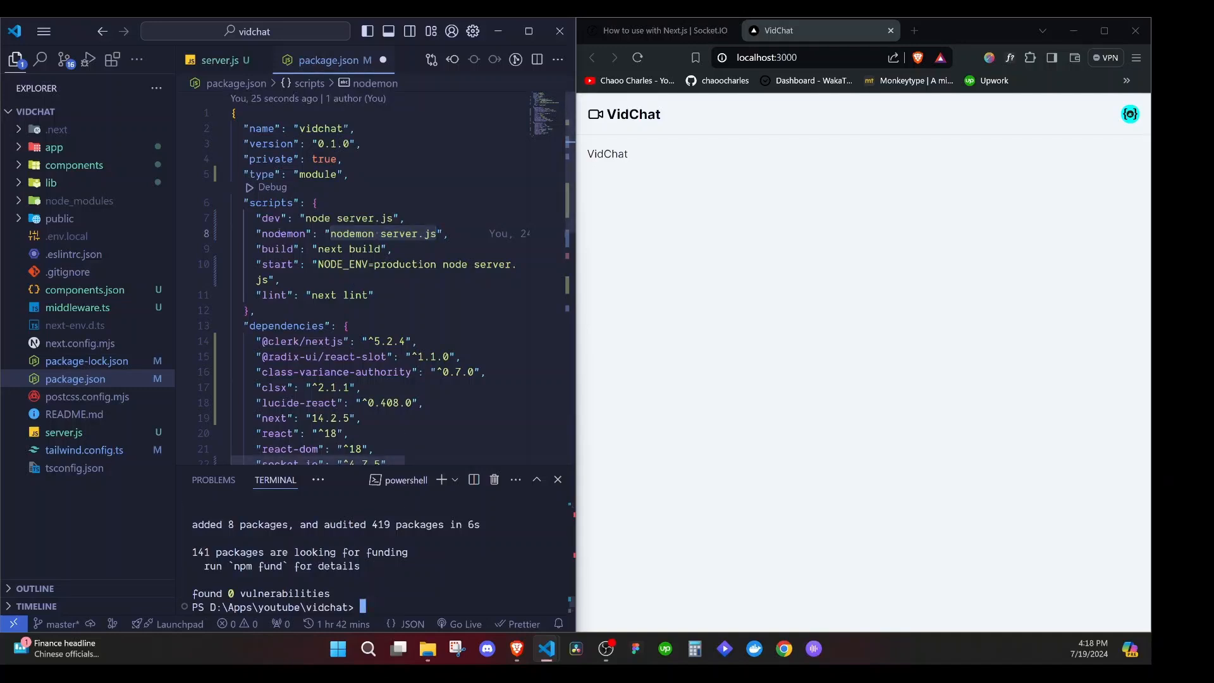
{"action": "key", "text": "Ctrl+r"}
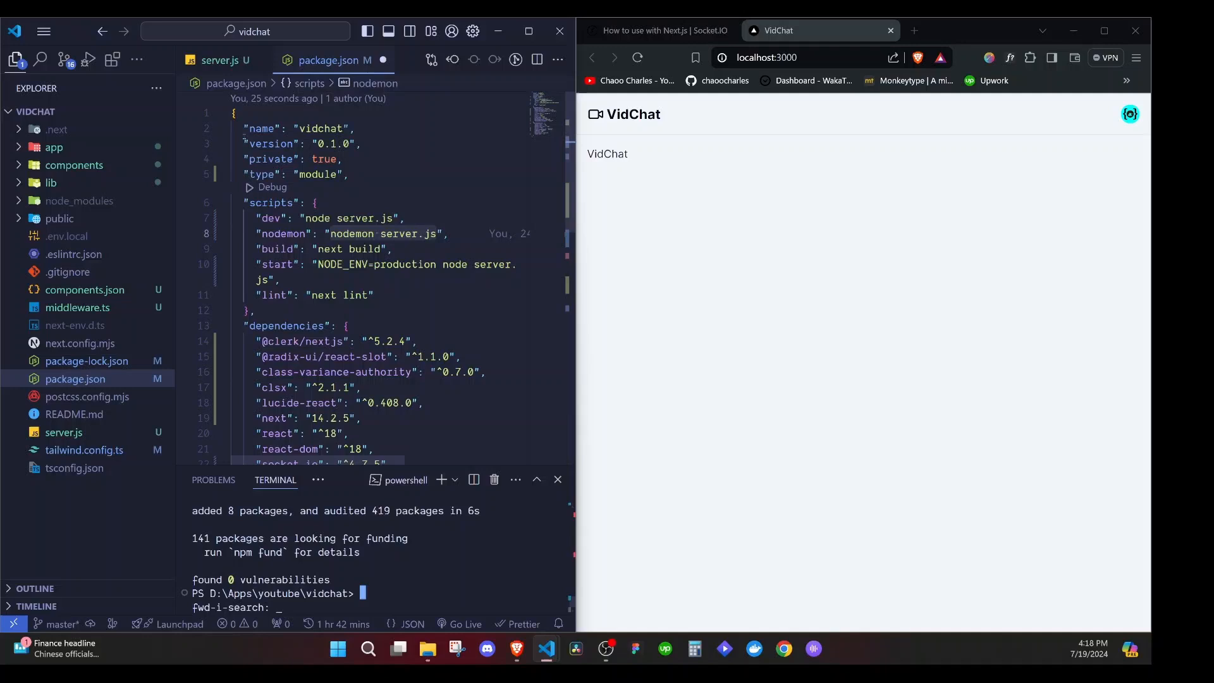
{"action": "left_click", "coordinate": [225, 60]}
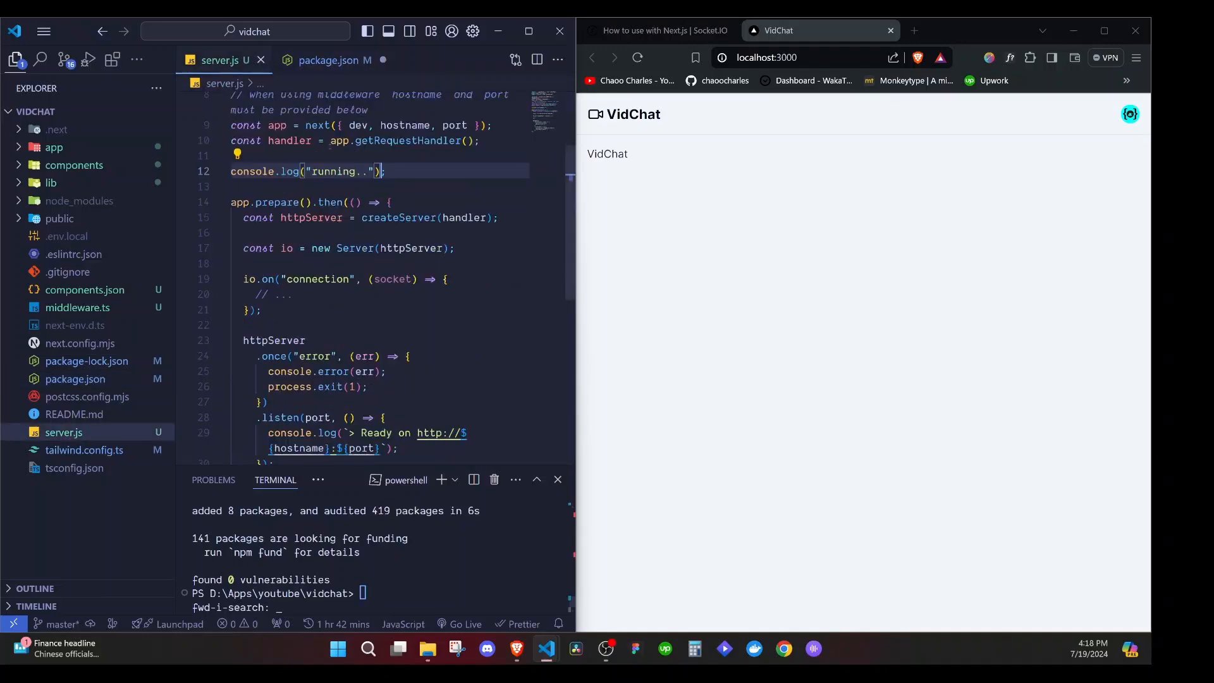
{"action": "left_click", "coordinate": [335, 60]}
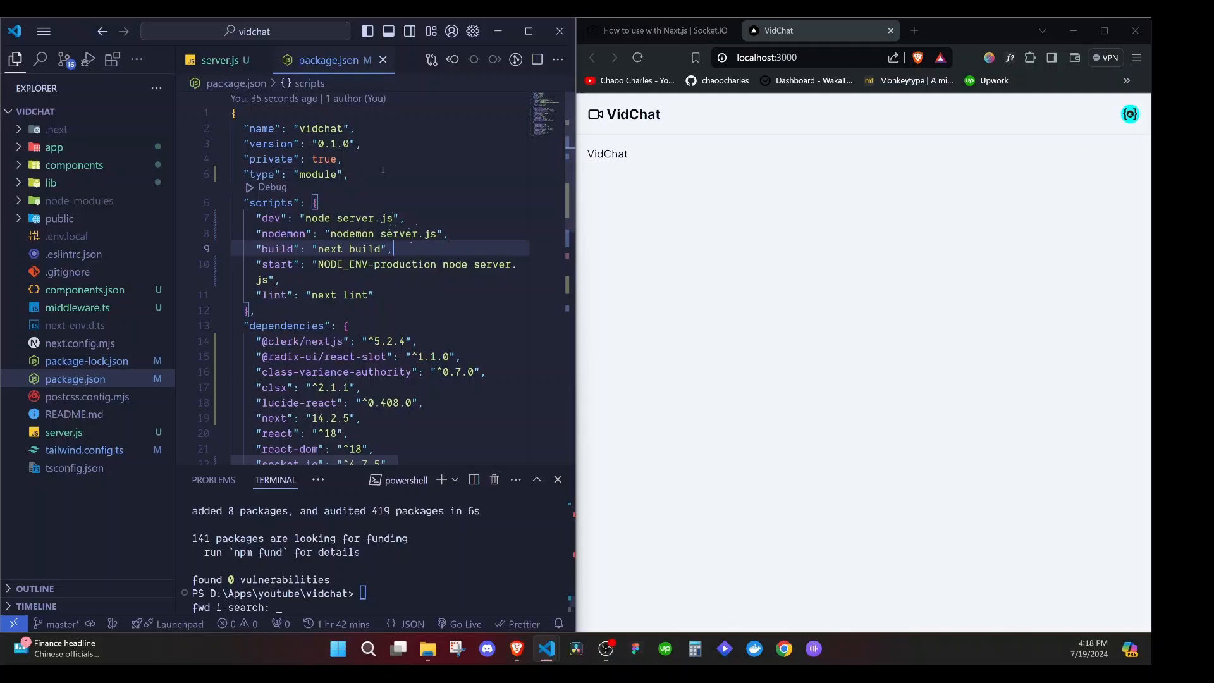
{"action": "left_click", "coordinate": [224, 60]}
{"action": "type", "text": "npm run nod"}
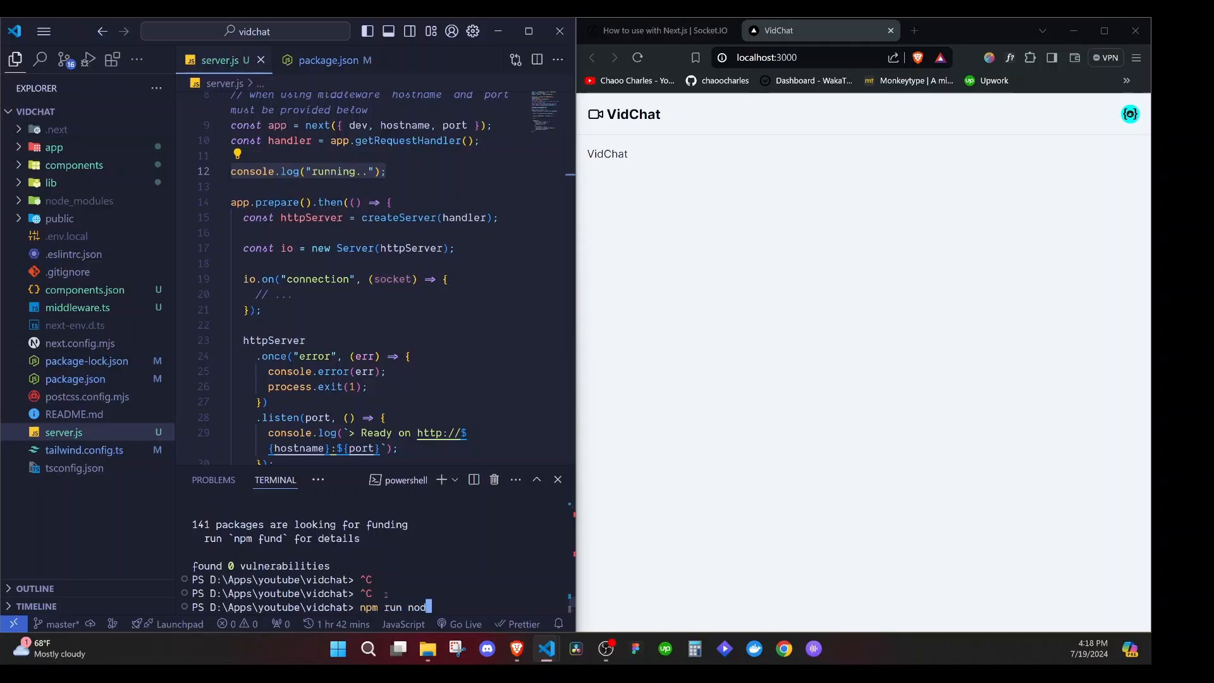
- Run the server with npm run nodemon, then change the log message to 'running..>>'
{"action": "key", "text": "Enter"}
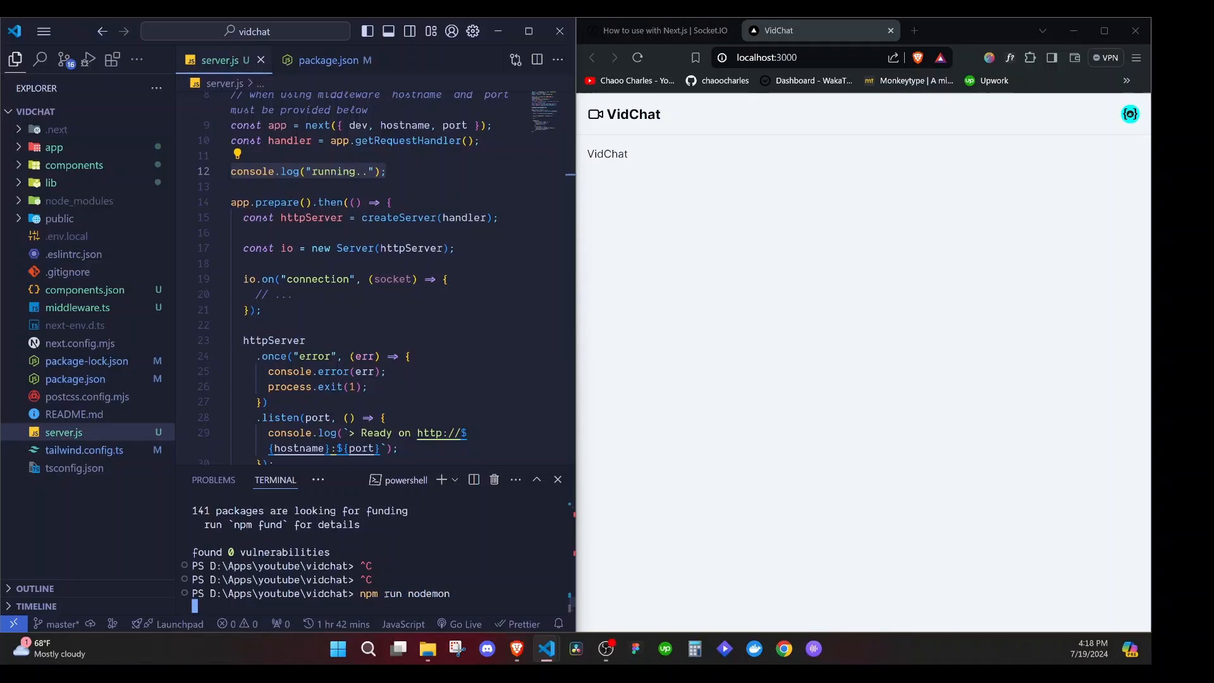
{"action": "key", "text": "Enter"}
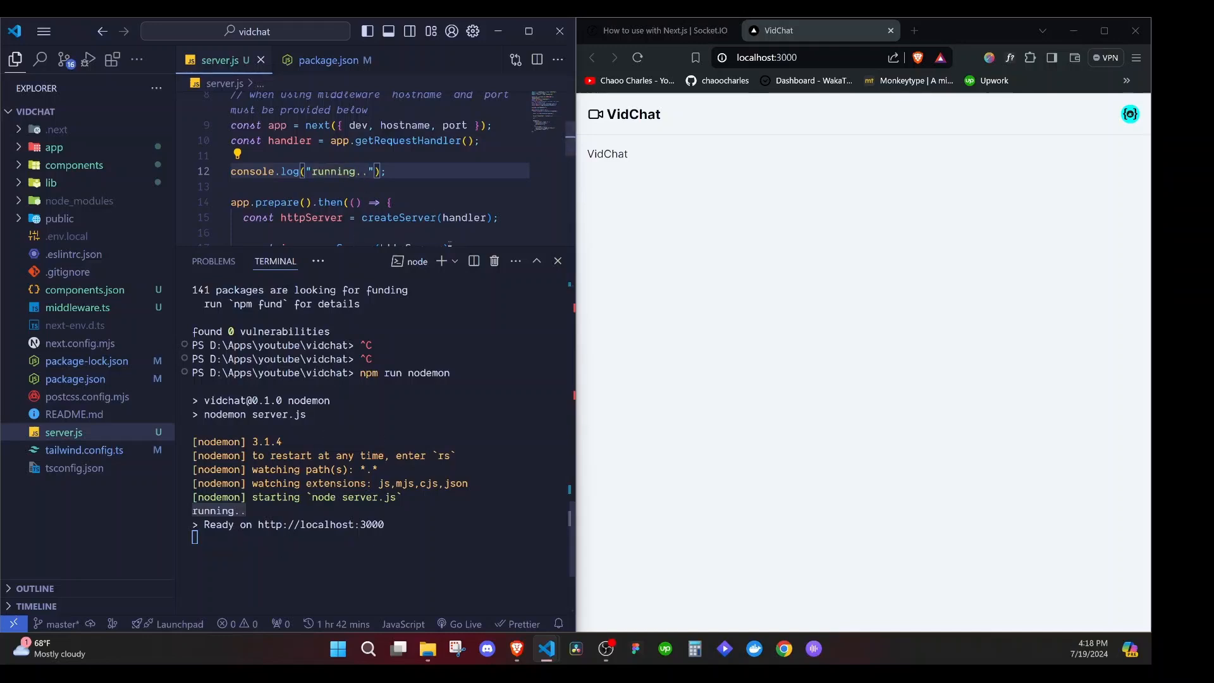
{"action": "type", "text": ">>"}
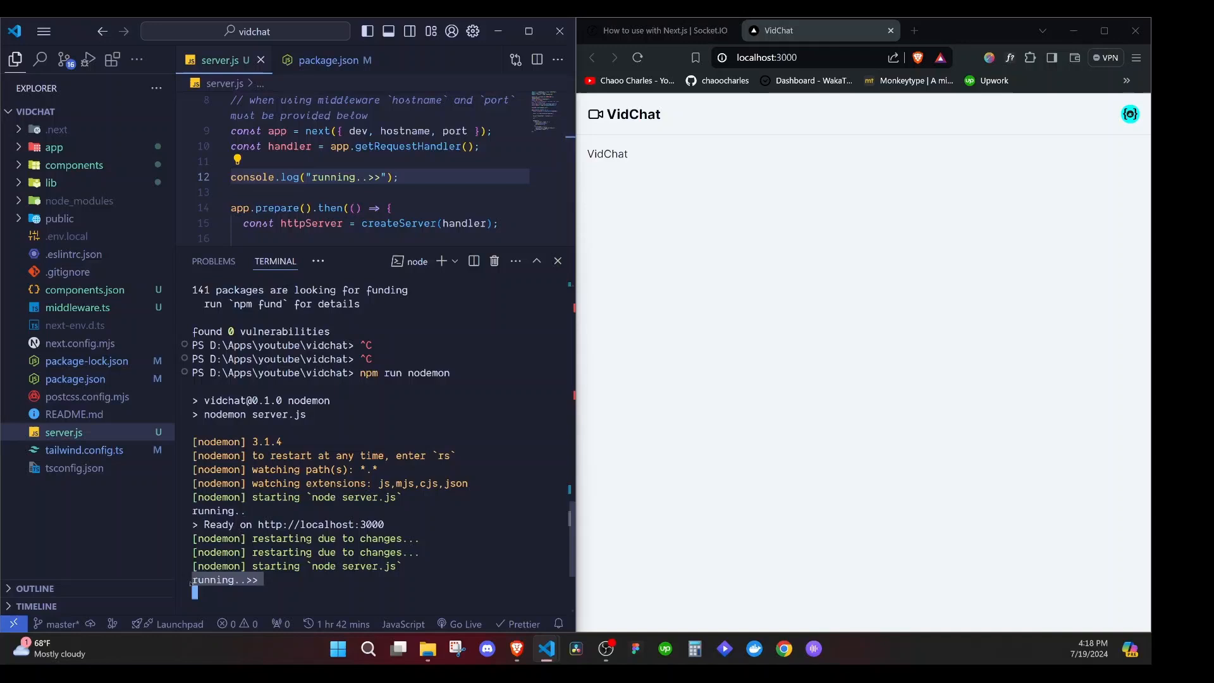
{"action": "mouse_move", "coordinate": [320, 525]}
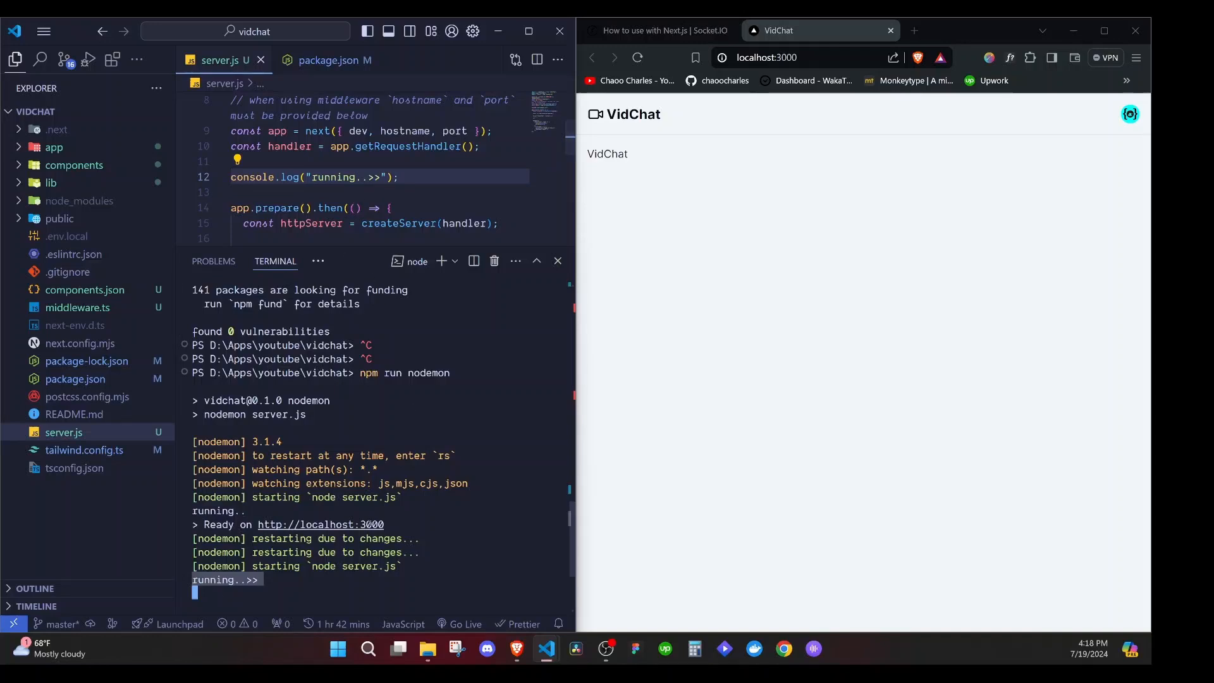